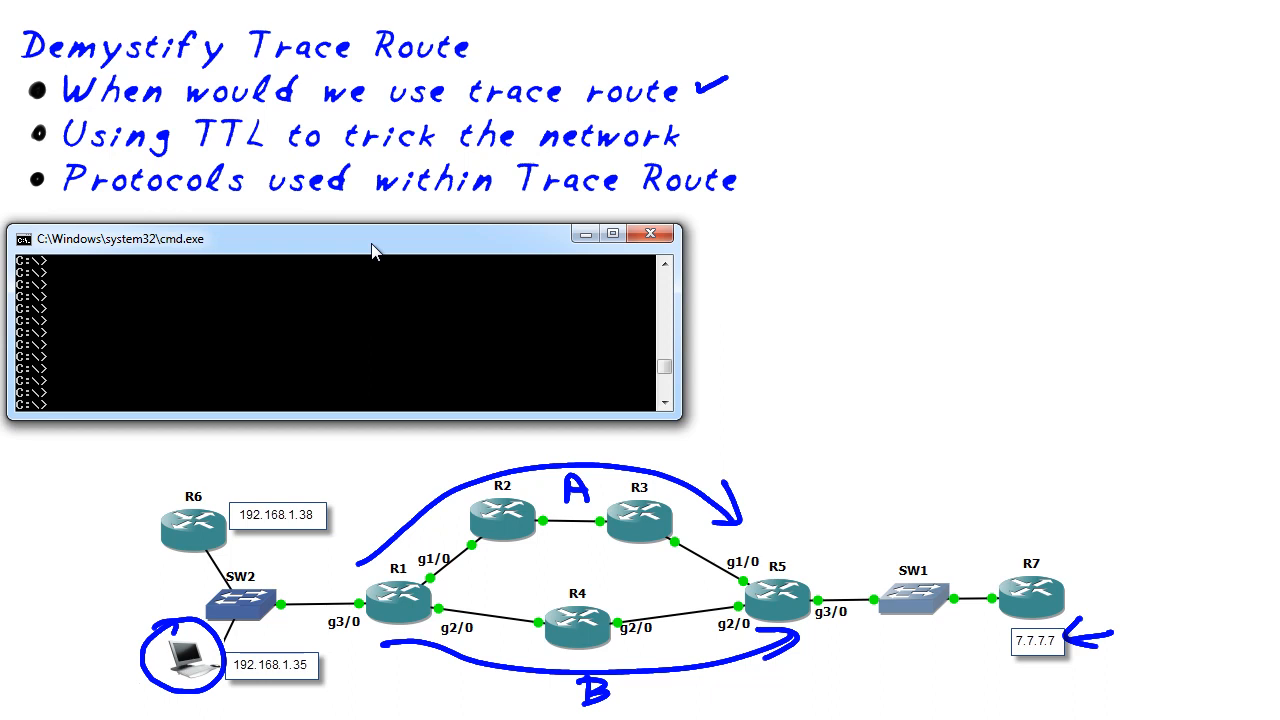
Step: Enter the command tracert 7.7.7.7 at the cmd prompt
{"action": "type", "text": "trace"}
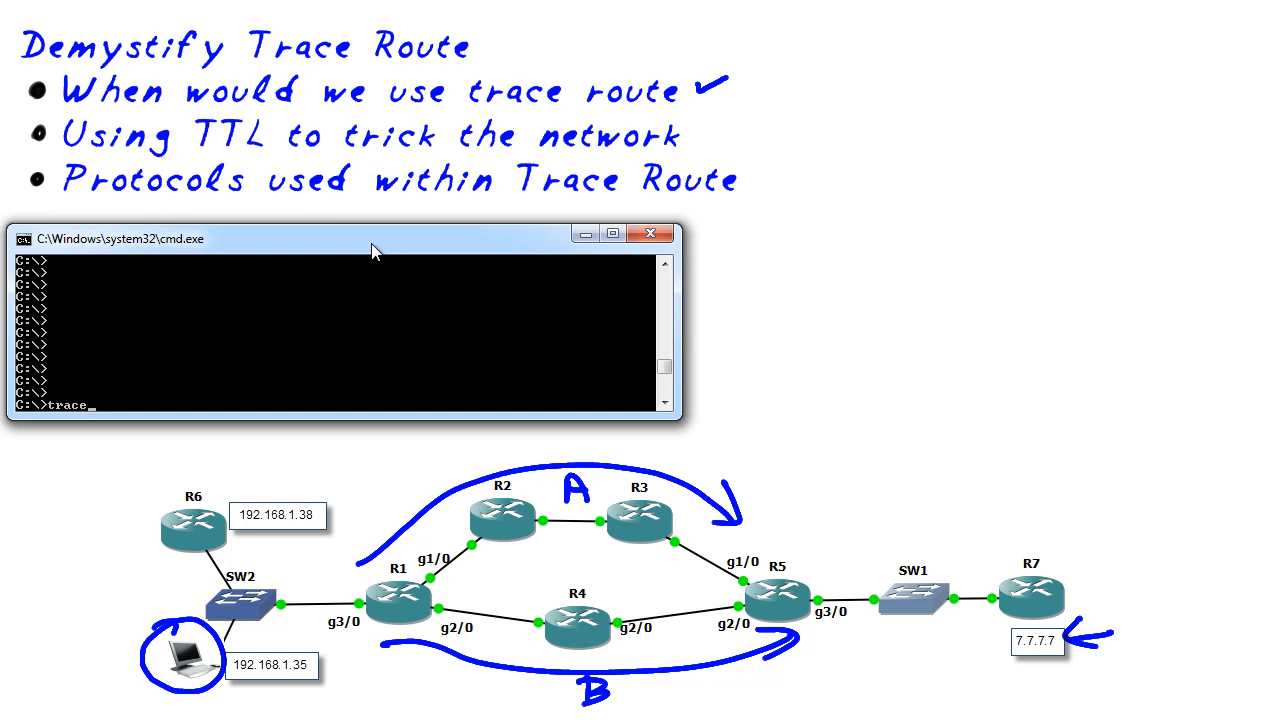
{"action": "type", "text": "rt"}
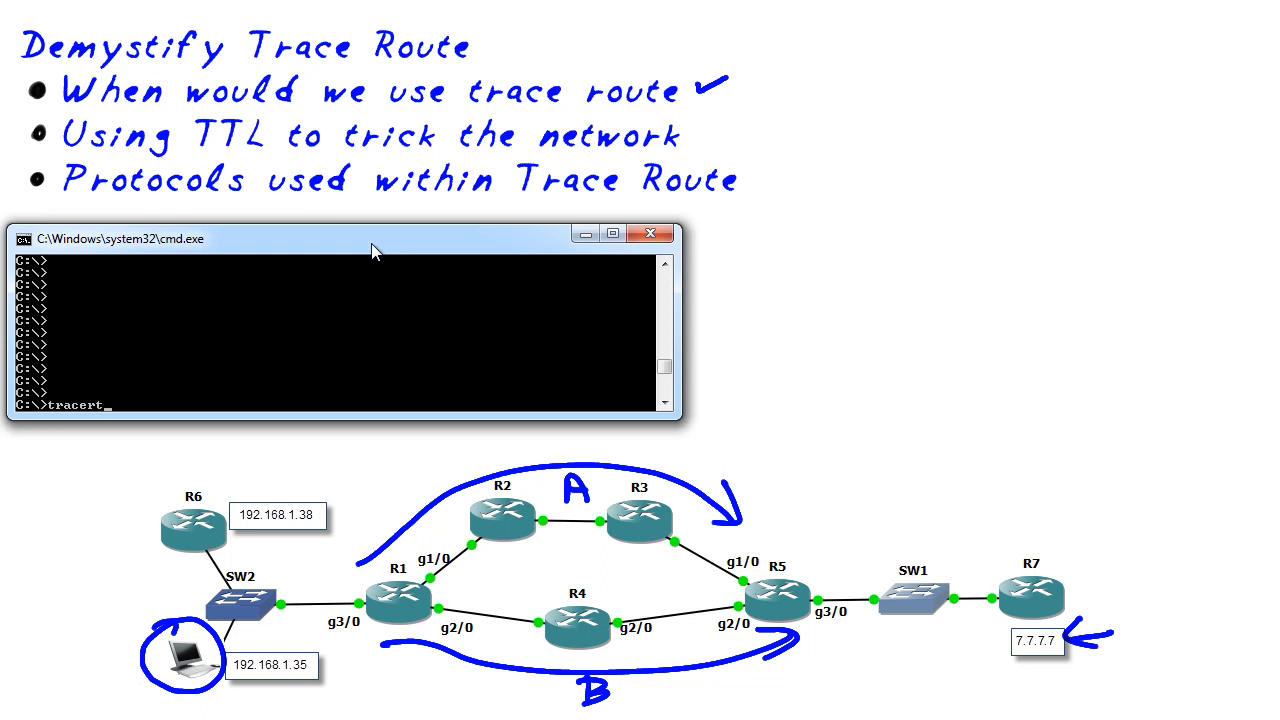
{"action": "type", "text": "7.7"}
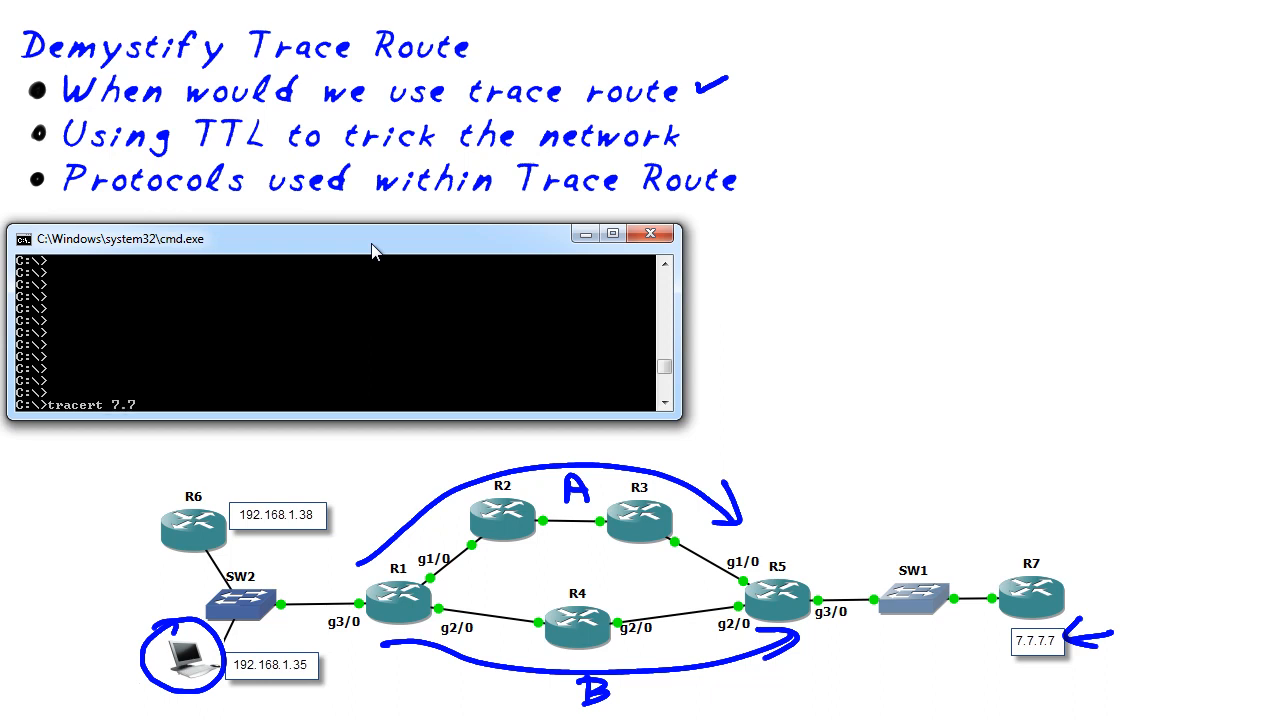
{"action": "type", "text": ".7.7"}
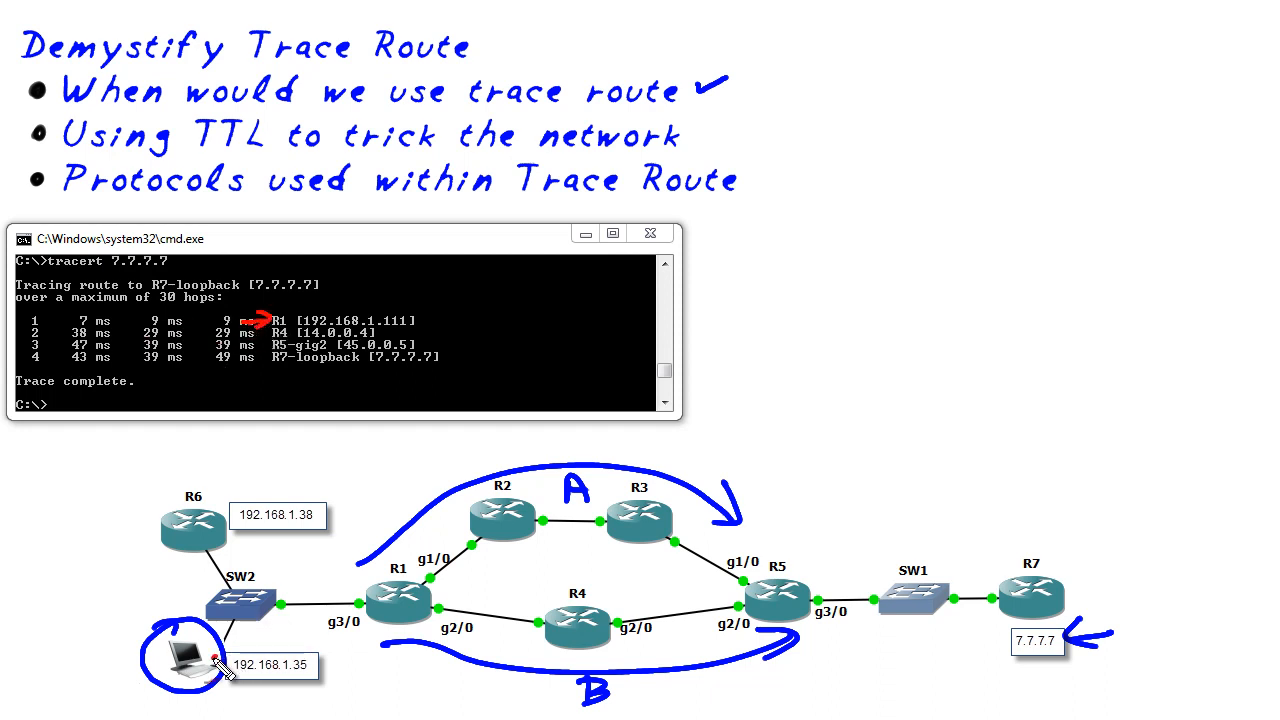
Step: Point out the first hop R1 in the tracert output with the pen
{"action": "left_click_drag", "start_coordinate": [216, 660], "coordinate": [356, 600]}
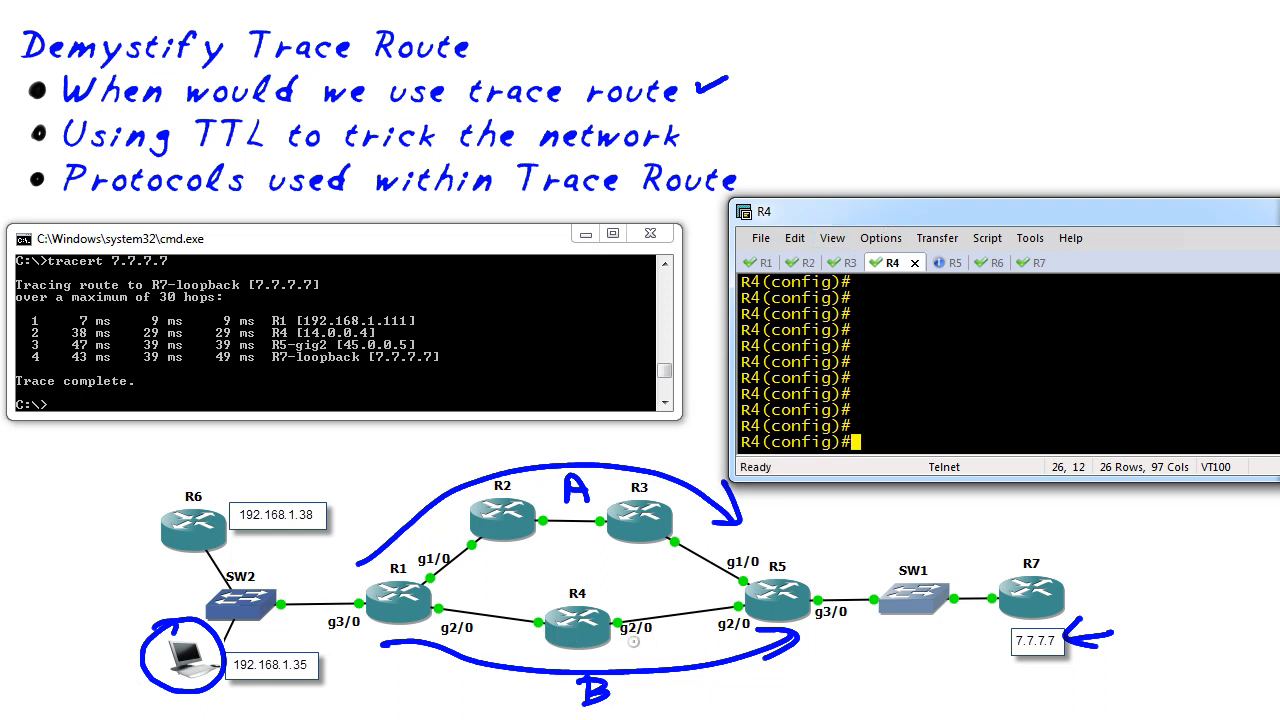
{"action": "mouse_move", "coordinate": [924, 404]}
{"action": "type", "text": "interface"}
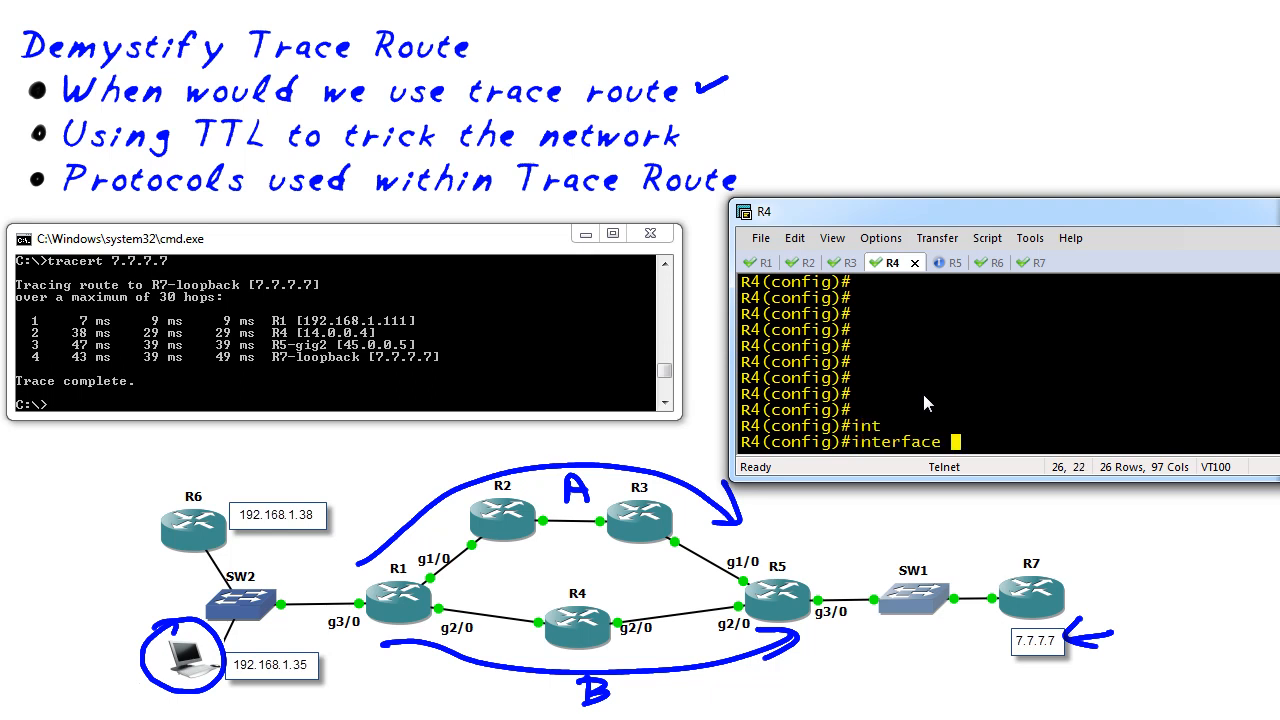
Step: Shut down interface g2/0 on R4 so its EIGRP link goes down
{"action": "type", "text": "g2/0"}
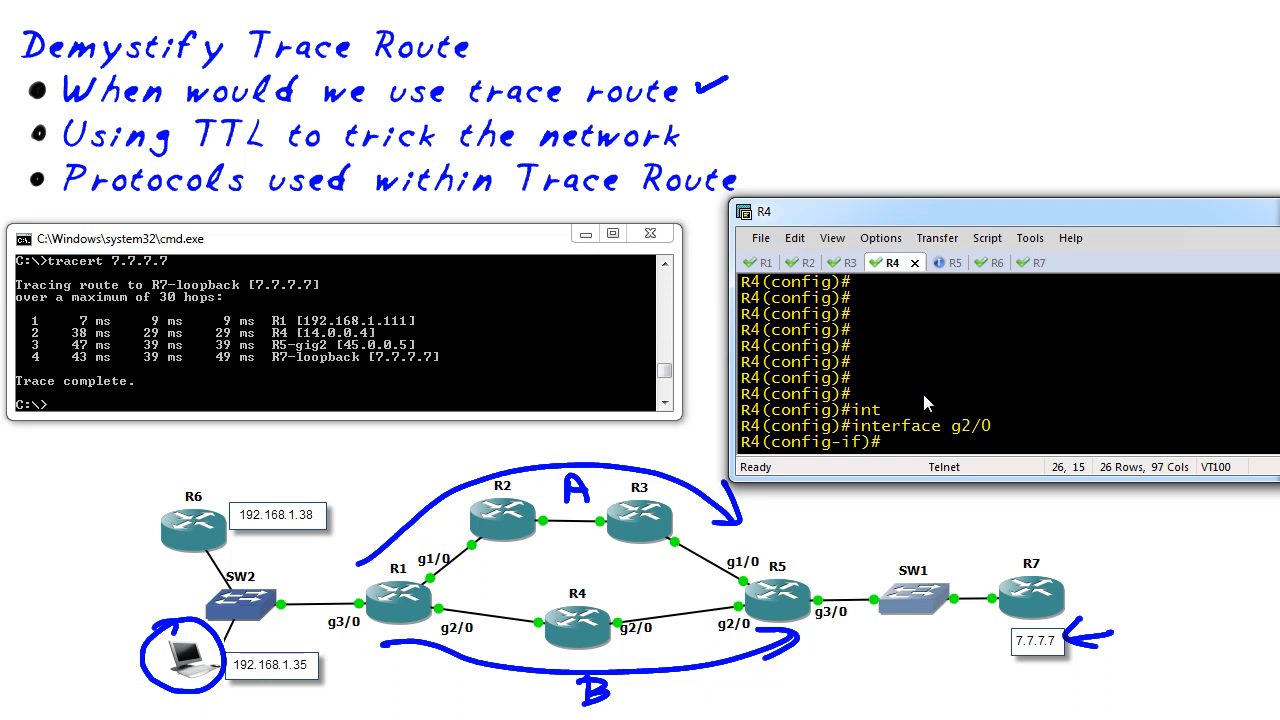
{"action": "type", "text": "shutdown"}
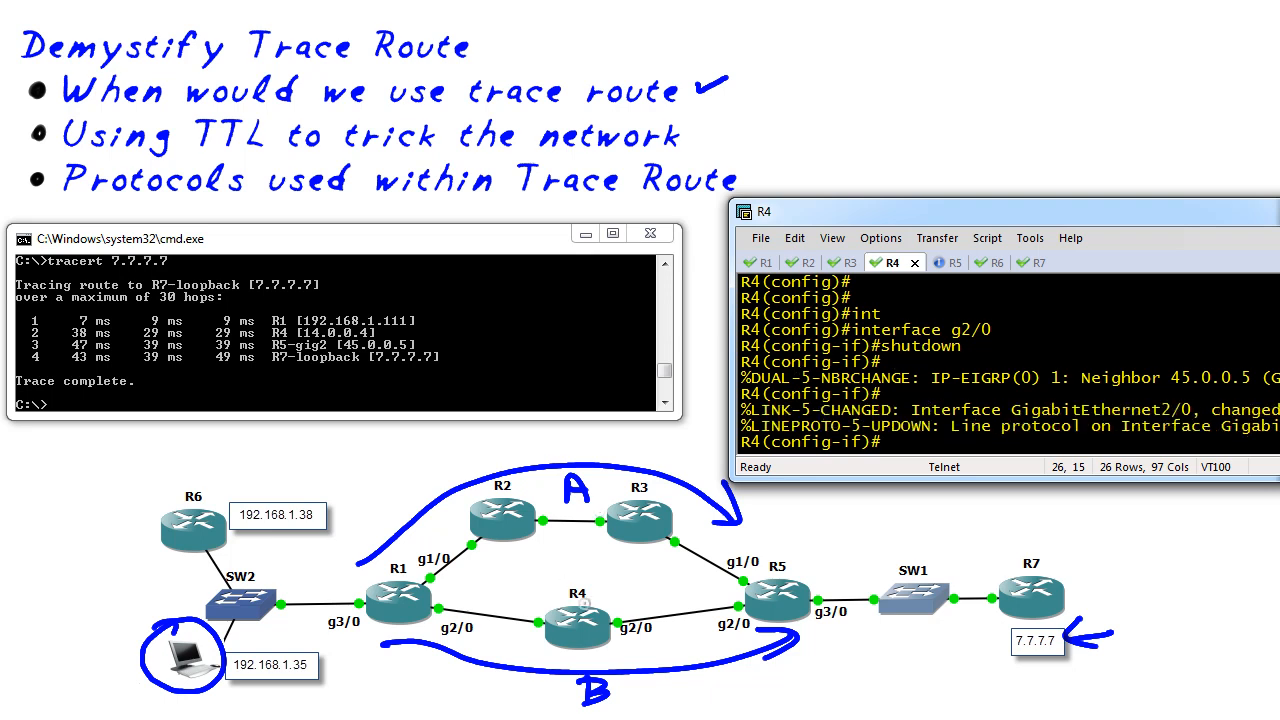
{"action": "mouse_move", "coordinate": [680, 618]}
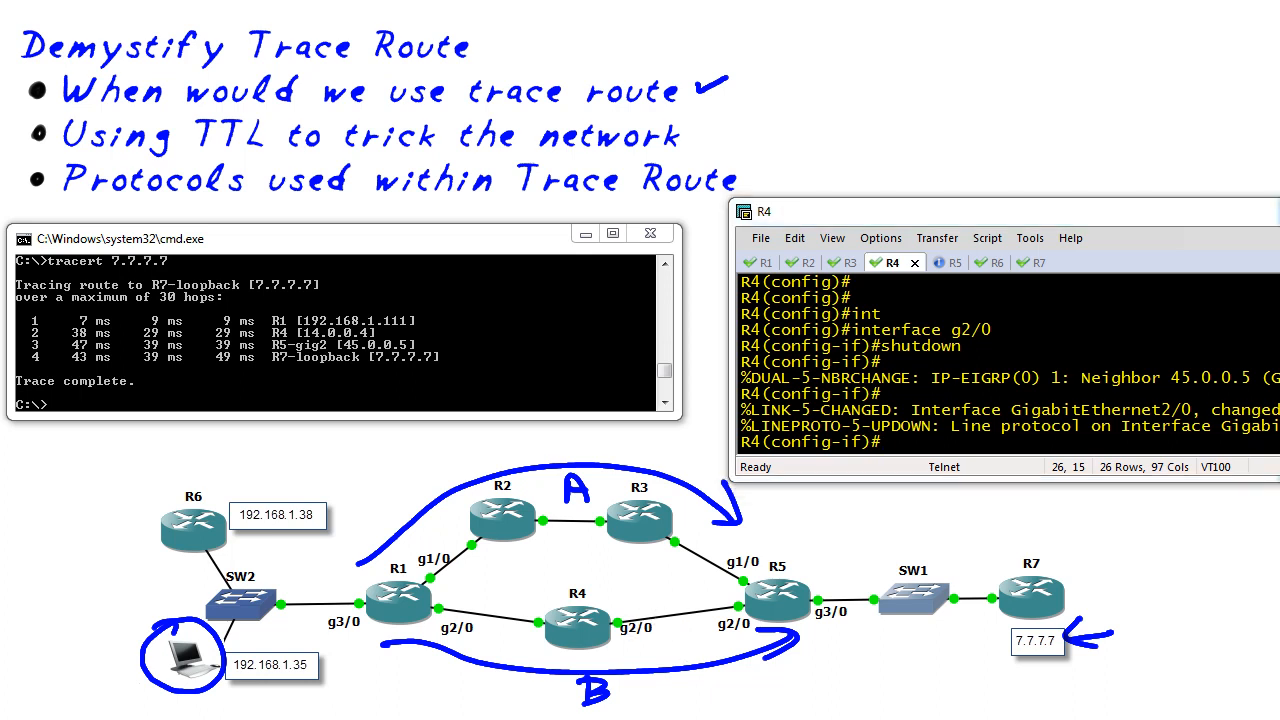
{"action": "mouse_move", "coordinate": [530, 348]}
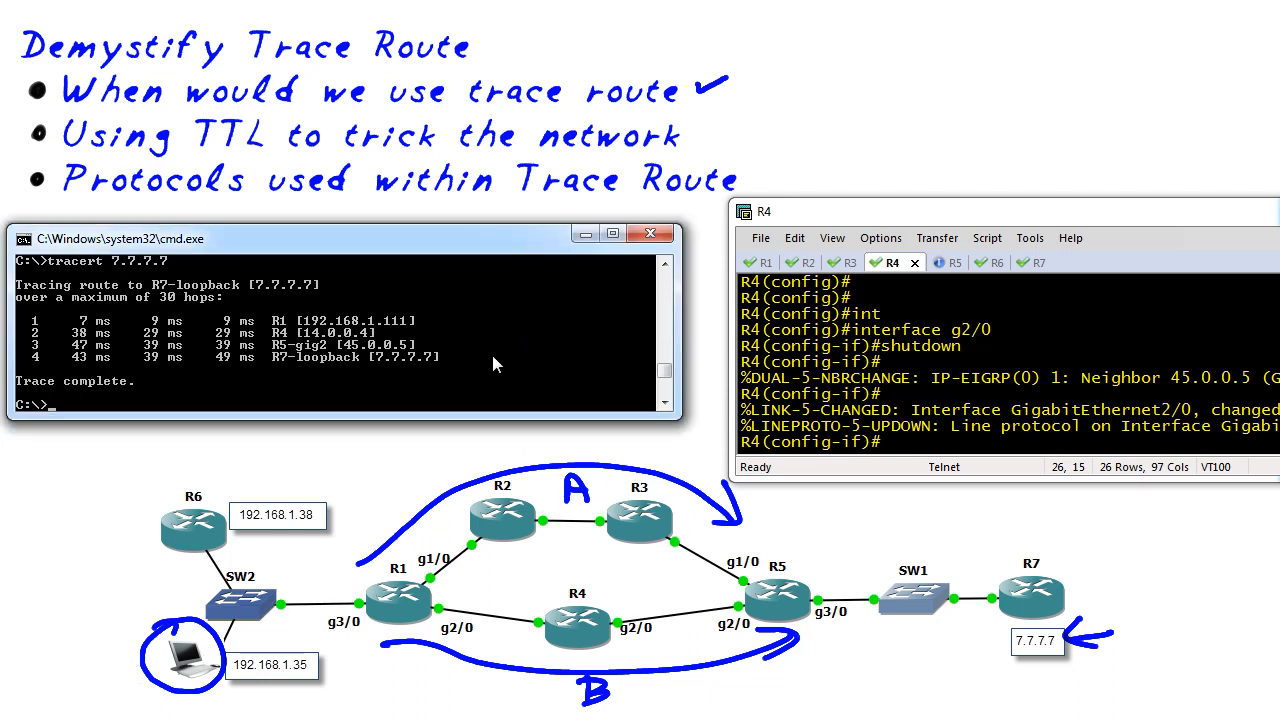
Step: Run tracert 7.7.7.7 again to see the new path via R1, R2, R3, R5
{"action": "type", "text": "tracert 7.7.7.7"}
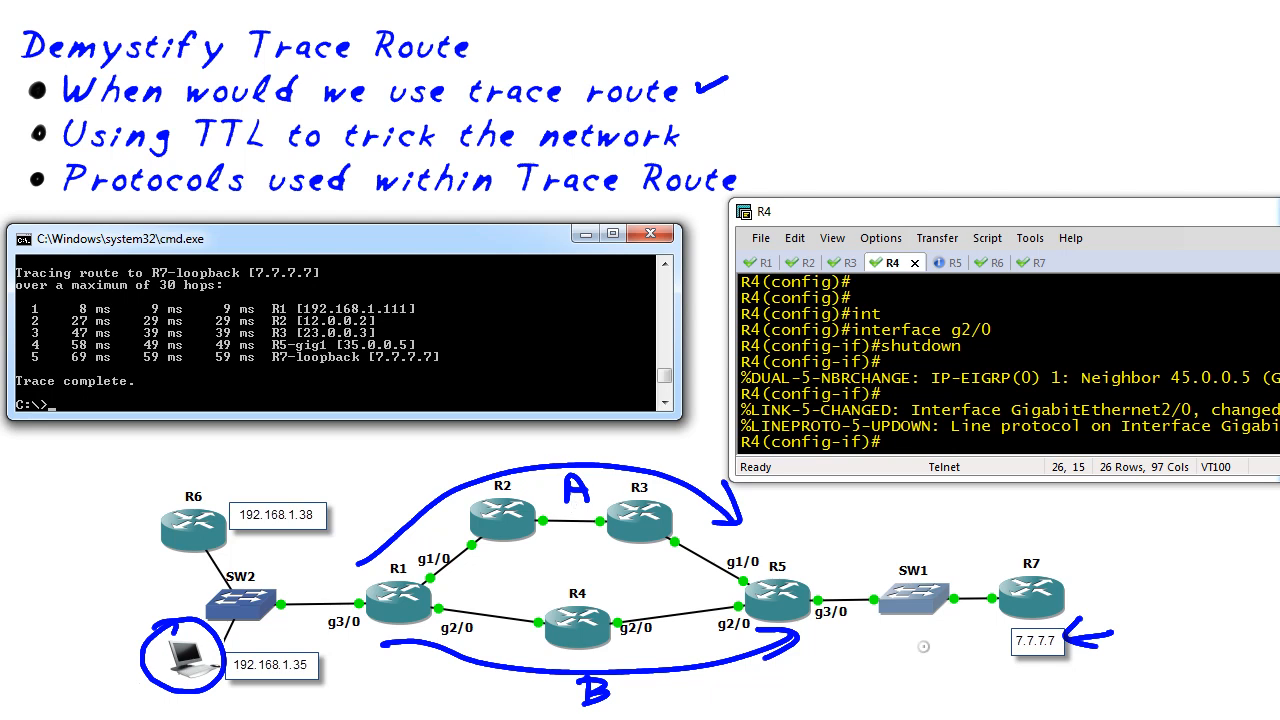
{"action": "mouse_move", "coordinate": [276, 420]}
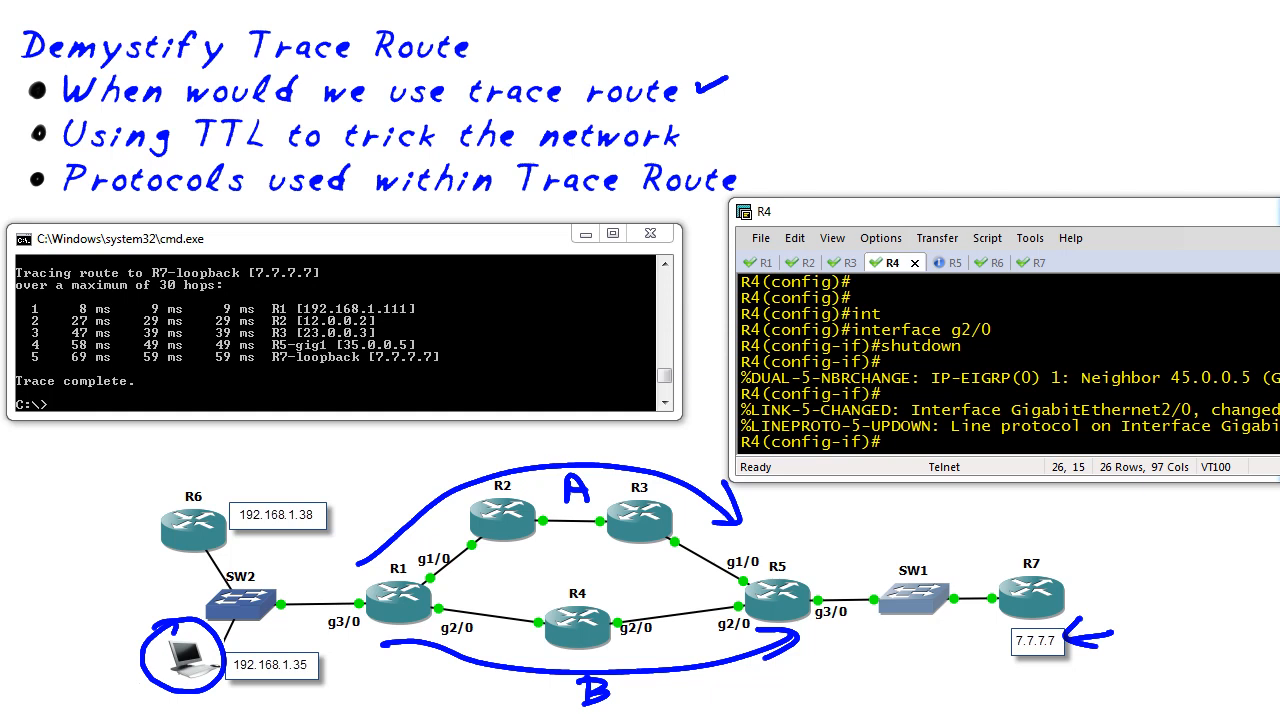
Step: Tick the TTL bullet and draw a red arrow leaving the laptop
{"action": "left_click_drag", "start_coordinate": [198, 152], "coordinate": [262, 152]}
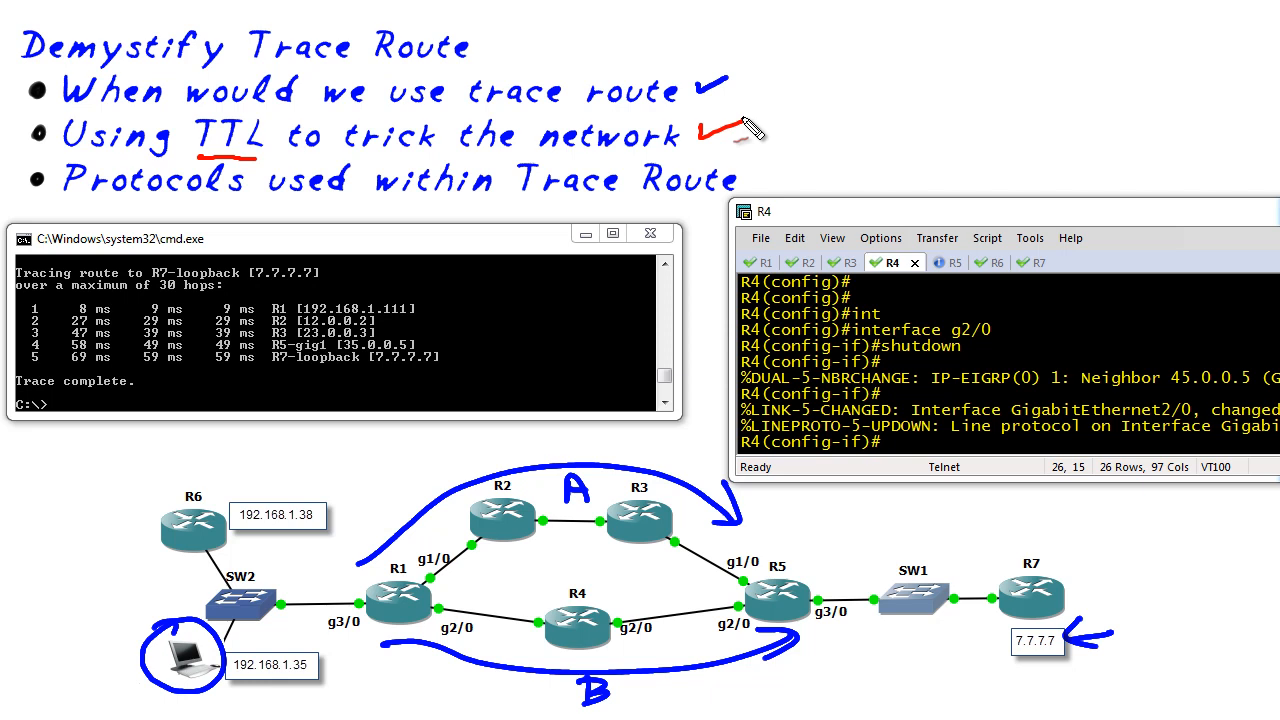
{"action": "left_click_drag", "start_coordinate": [150, 676], "coordinate": [96, 676]}
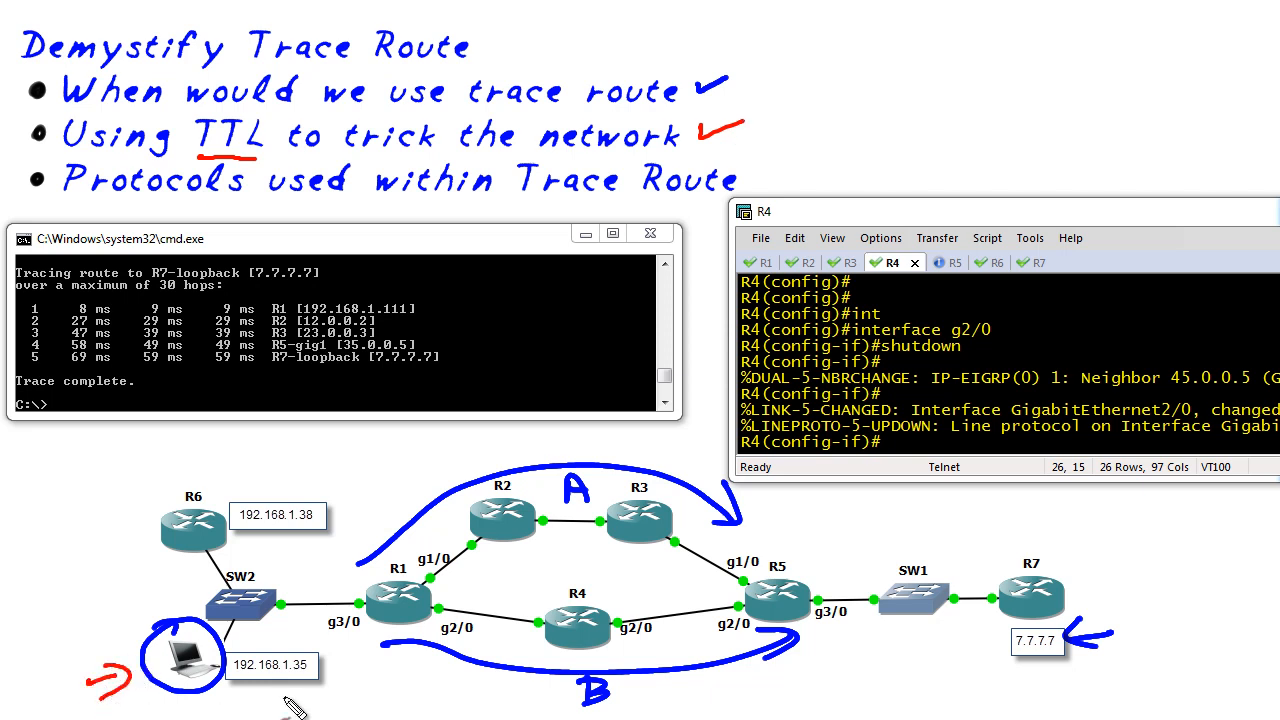
{"action": "mouse_move", "coordinate": [660, 684]}
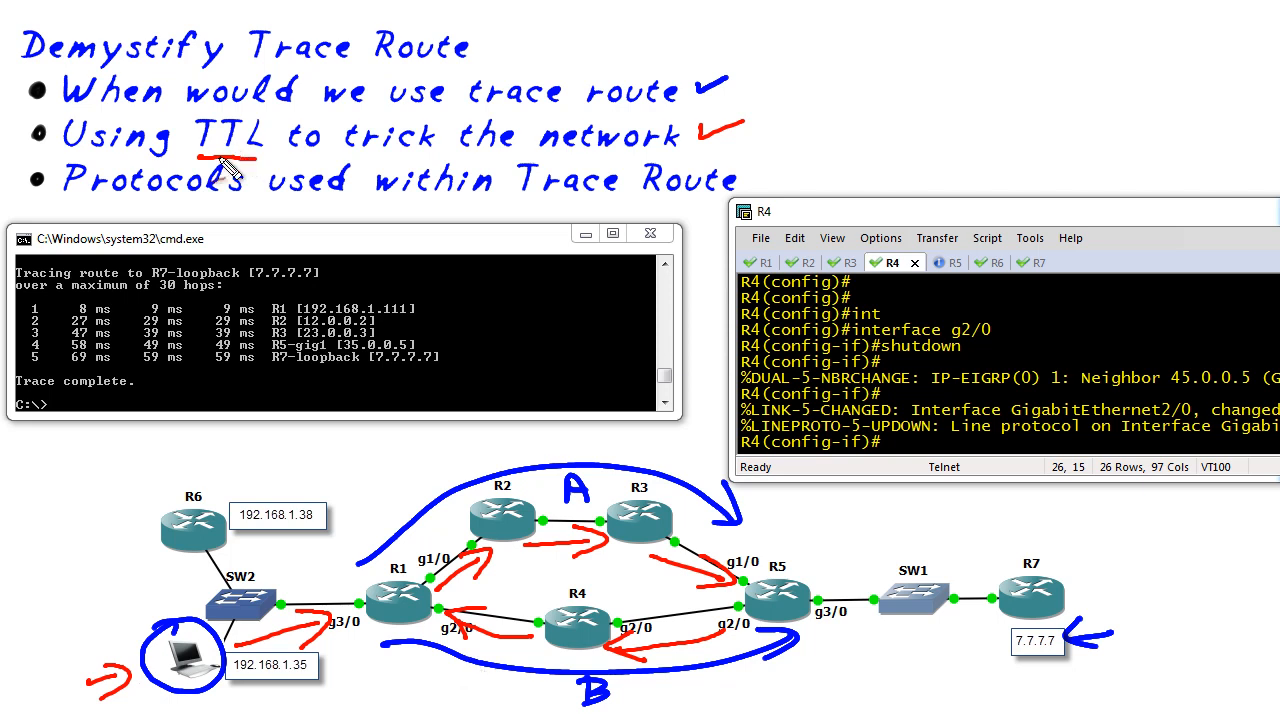
Step: Circle the word TTL in the slide bullet with the red pen
{"action": "left_click_drag", "start_coordinate": [200, 120], "coordinate": [270, 156]}
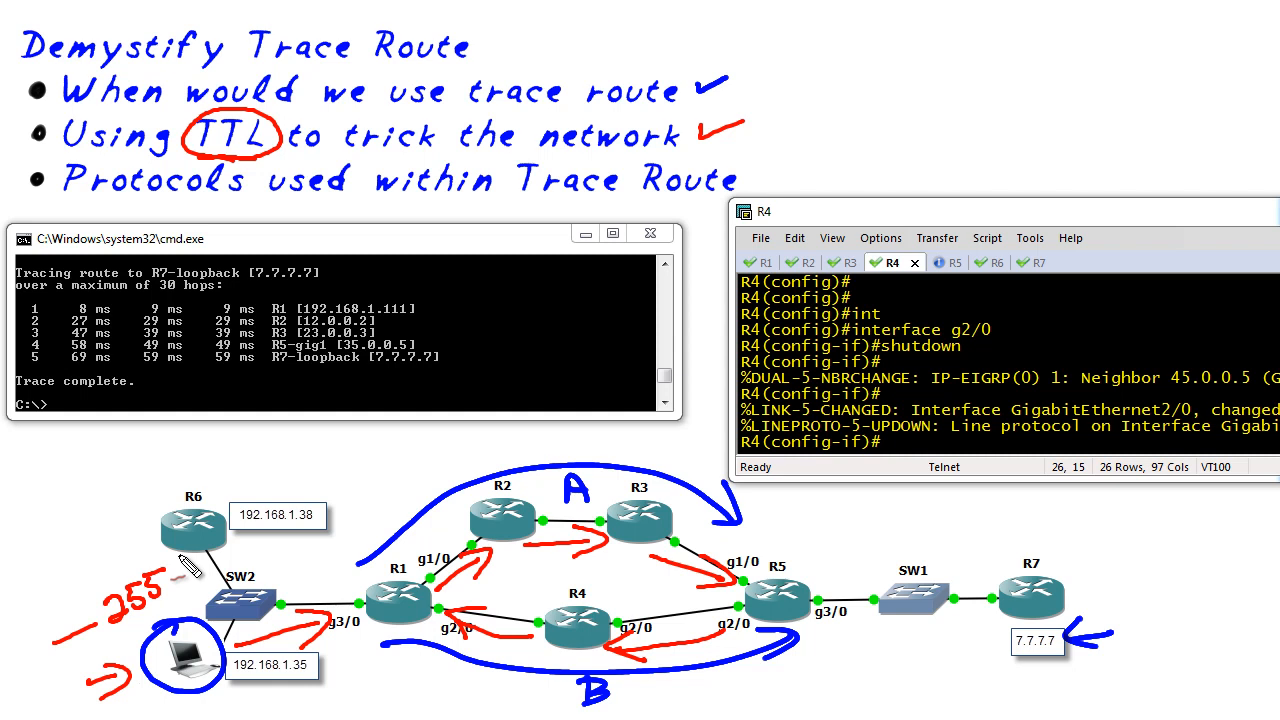
{"action": "mouse_move", "coordinate": [370, 584]}
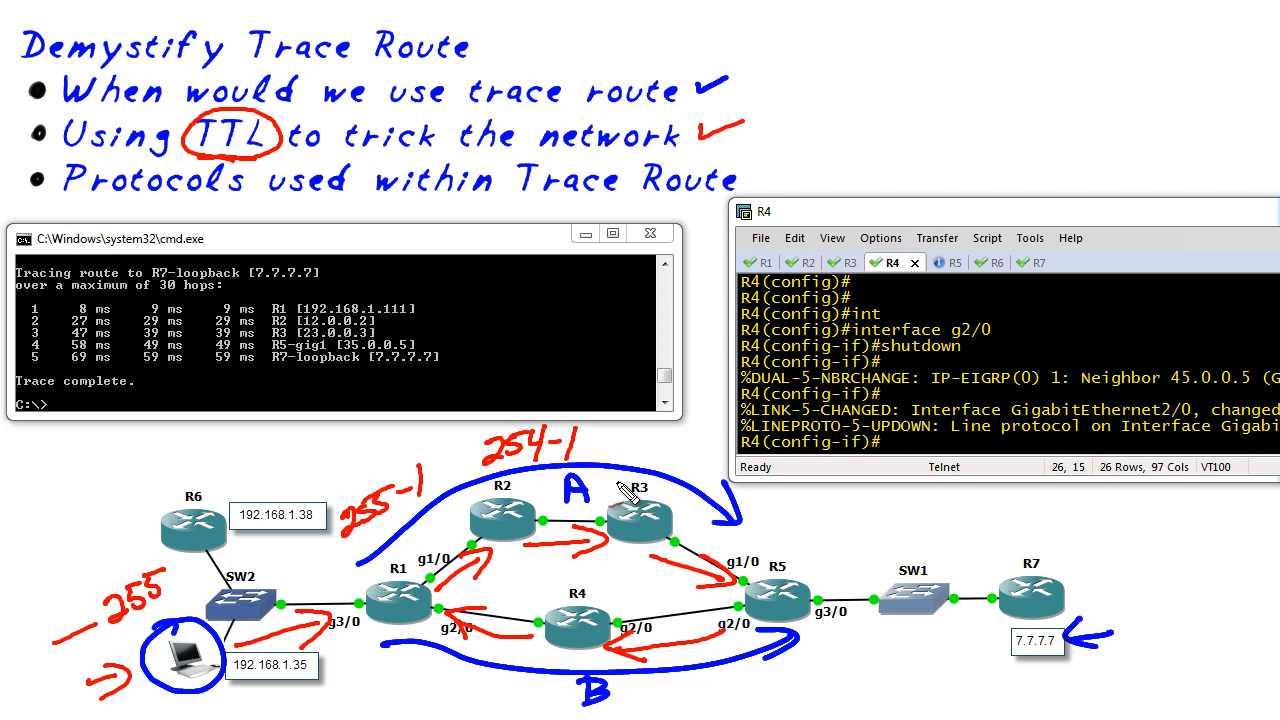
{"action": "mouse_move", "coordinate": [744, 604]}
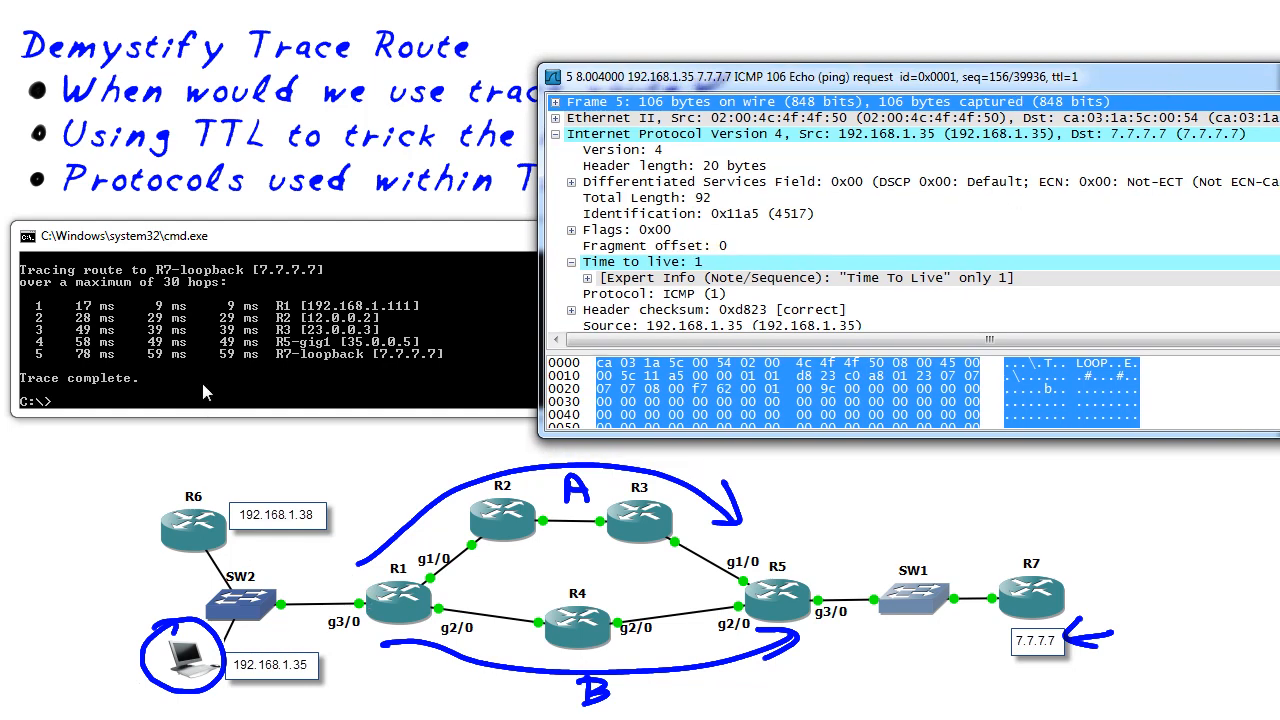
{"action": "mouse_move", "coordinate": [292, 356]}
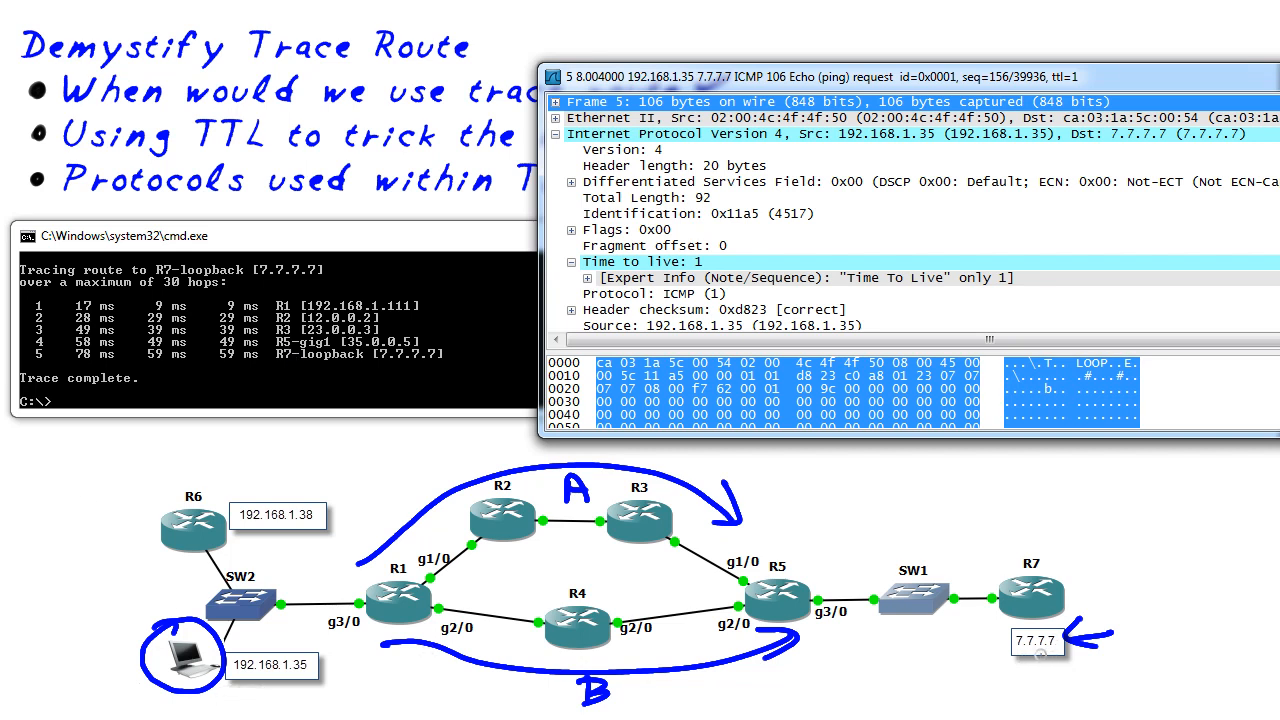
{"action": "mouse_move", "coordinate": [856, 148]}
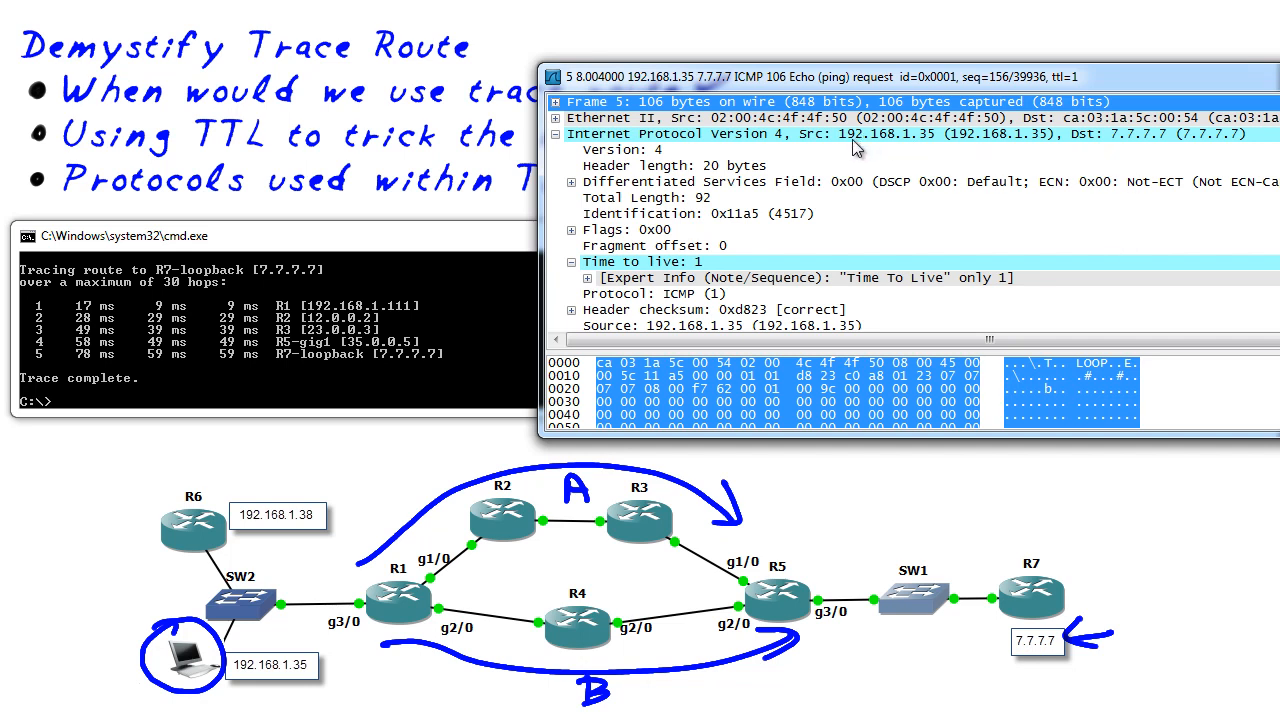
{"action": "mouse_move", "coordinate": [858, 150]}
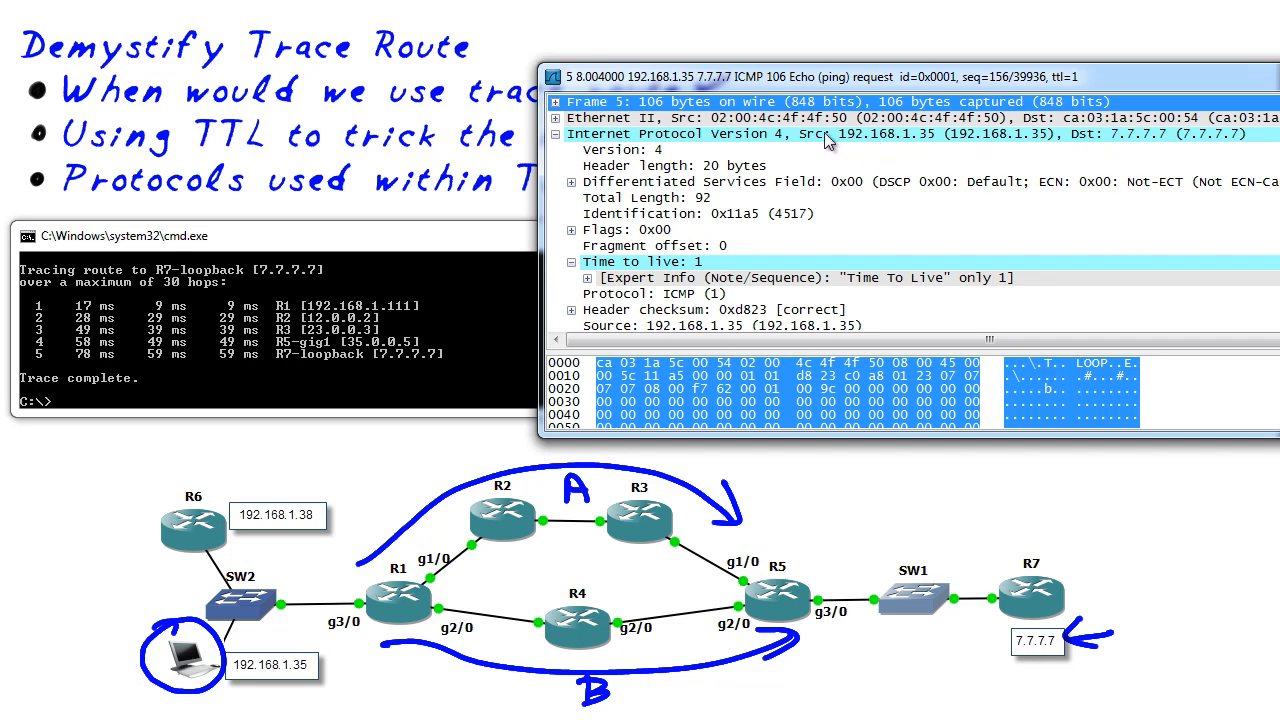
{"action": "mouse_move", "coordinate": [1022, 148]}
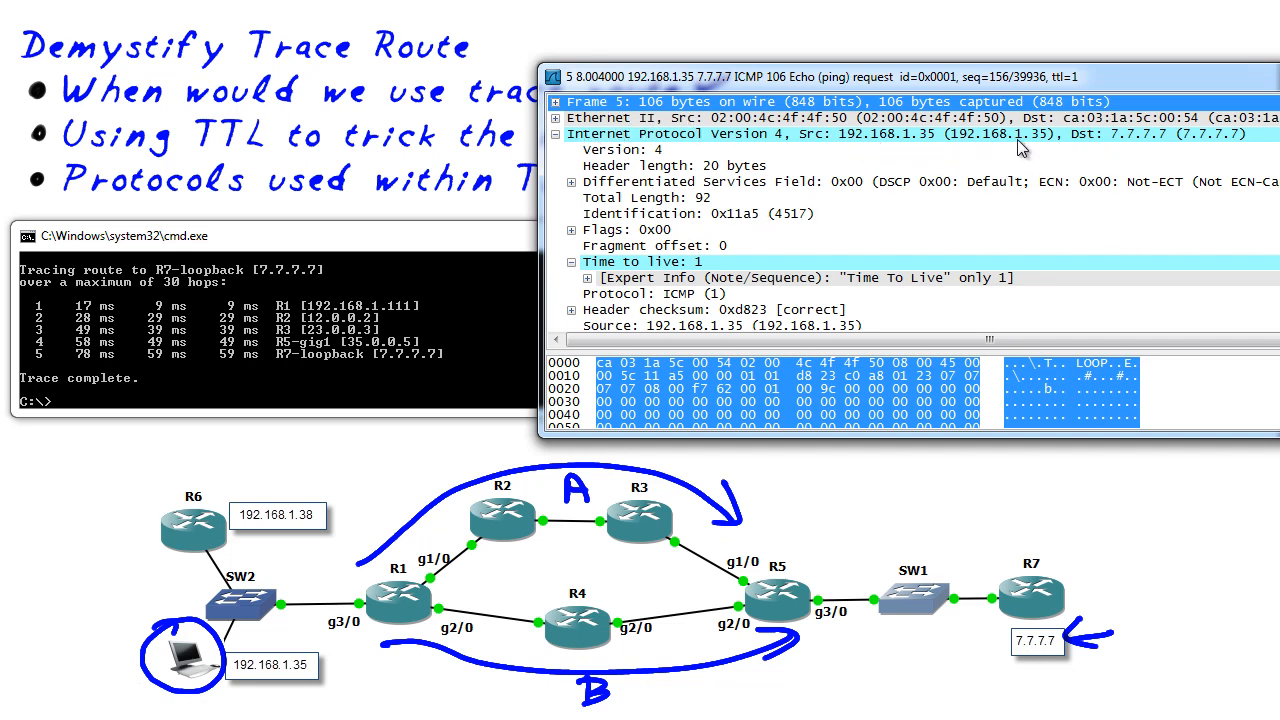
{"action": "mouse_move", "coordinate": [1132, 144]}
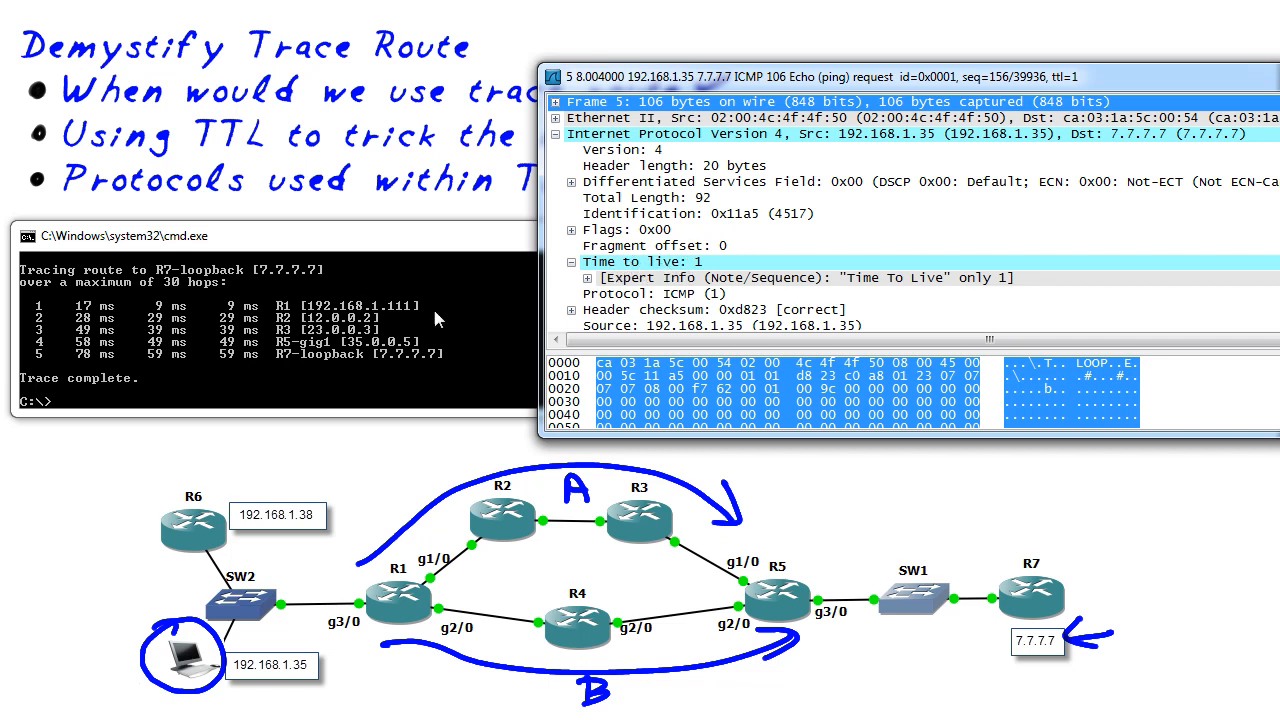
{"action": "mouse_move", "coordinate": [696, 278]}
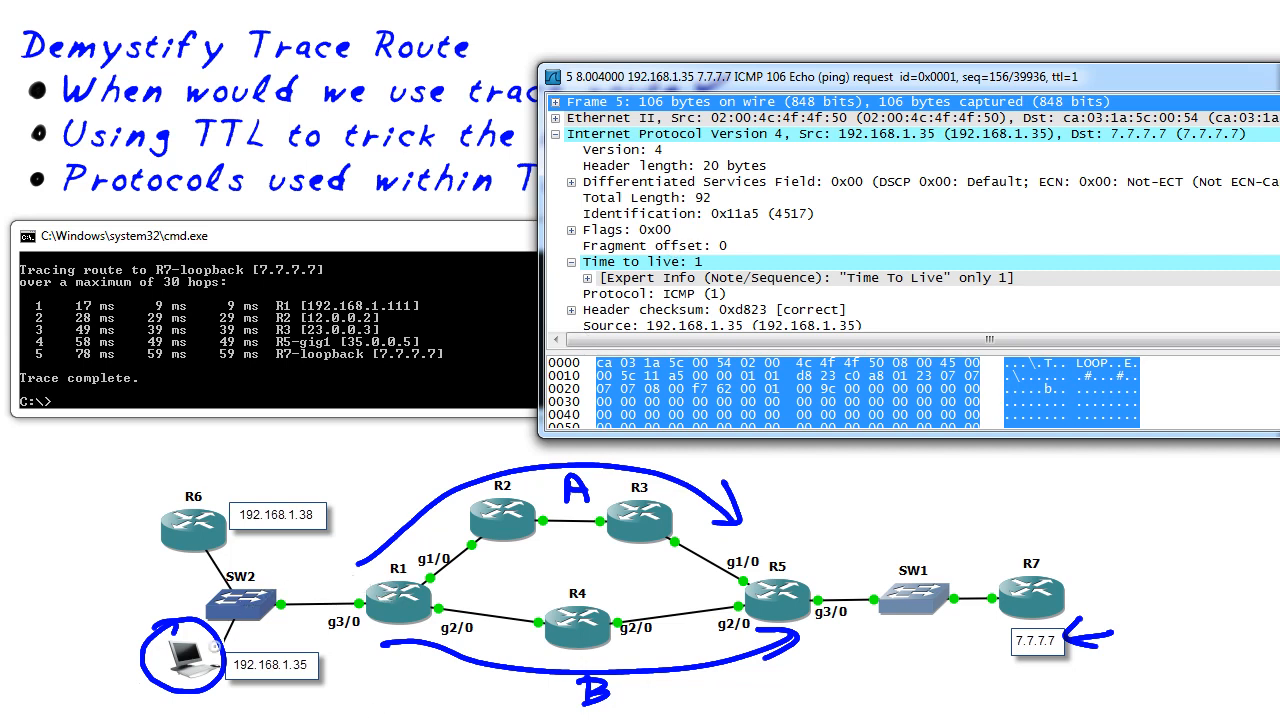
{"action": "mouse_move", "coordinate": [820, 180]}
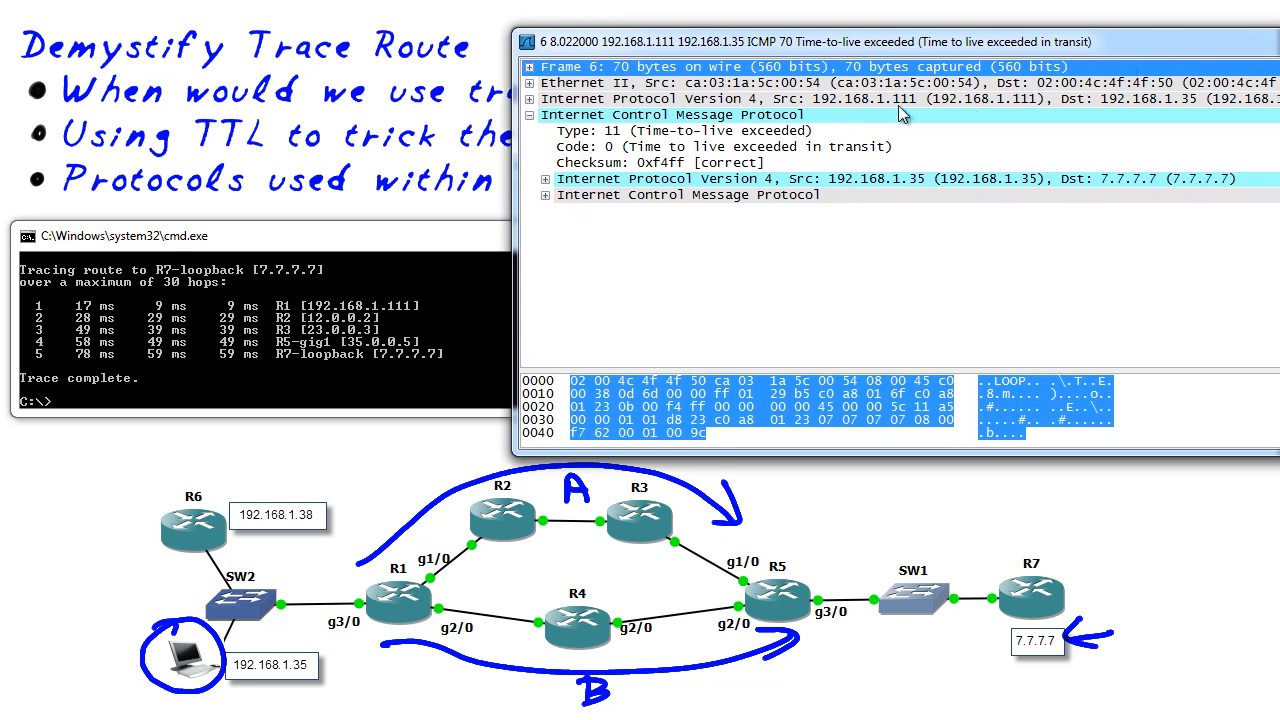
{"action": "mouse_move", "coordinate": [1184, 112]}
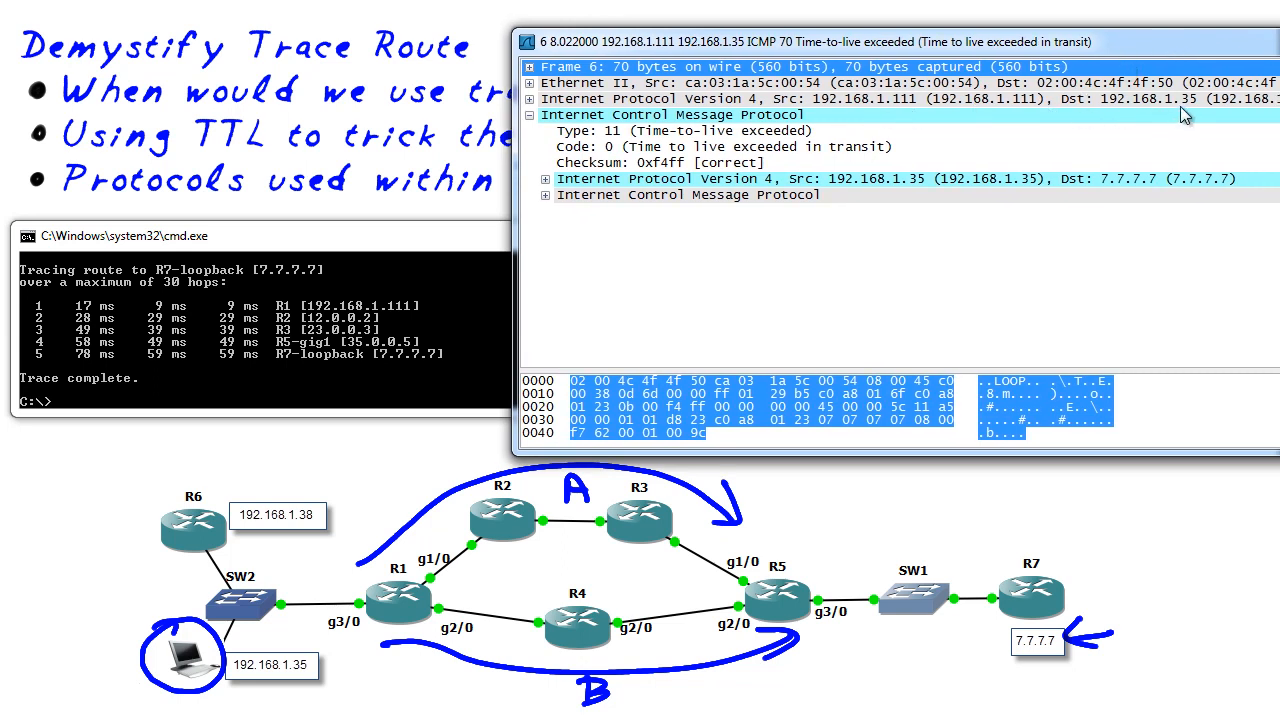
{"action": "mouse_move", "coordinate": [612, 146]}
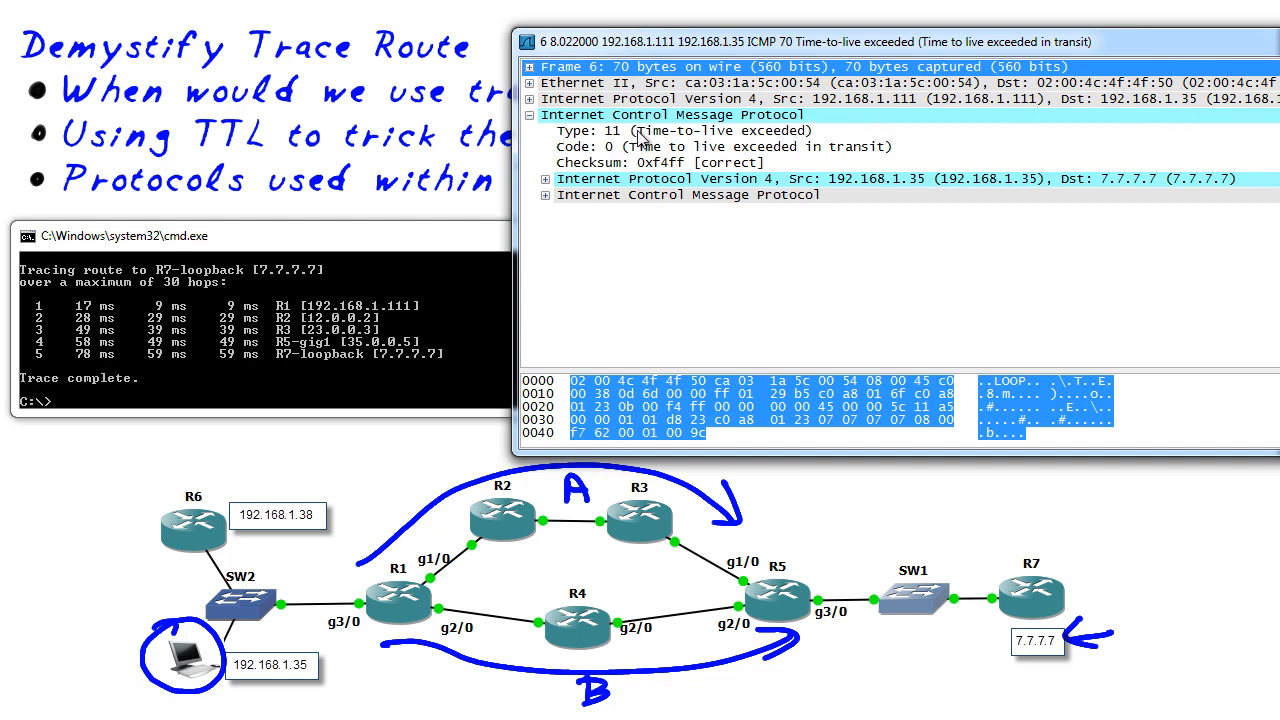
{"action": "mouse_move", "coordinate": [866, 296]}
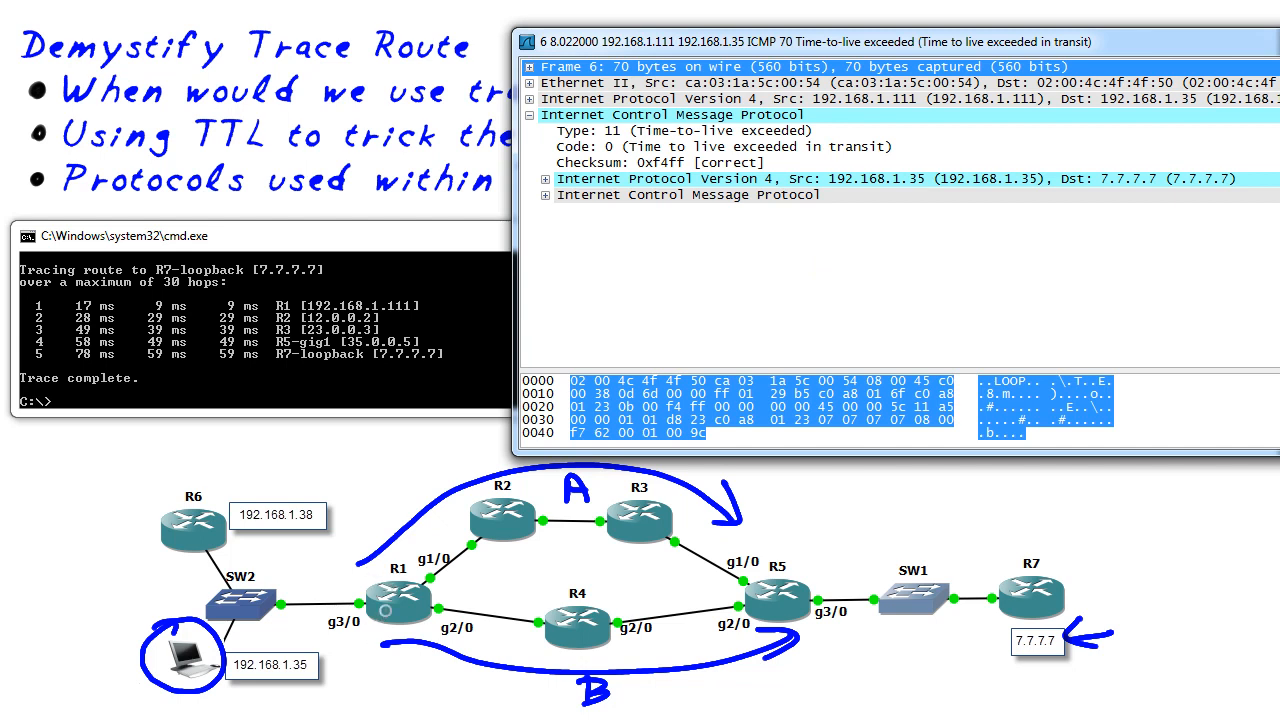
{"action": "mouse_move", "coordinate": [232, 318]}
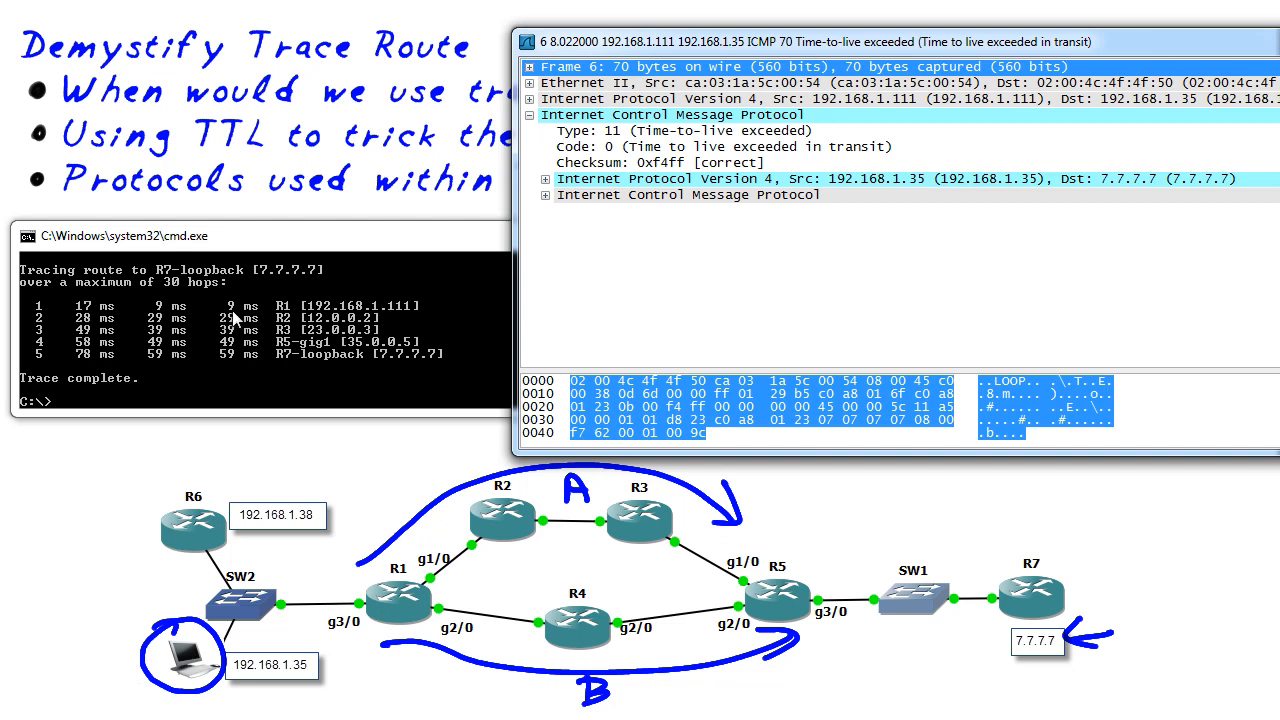
{"action": "mouse_move", "coordinate": [144, 310]}
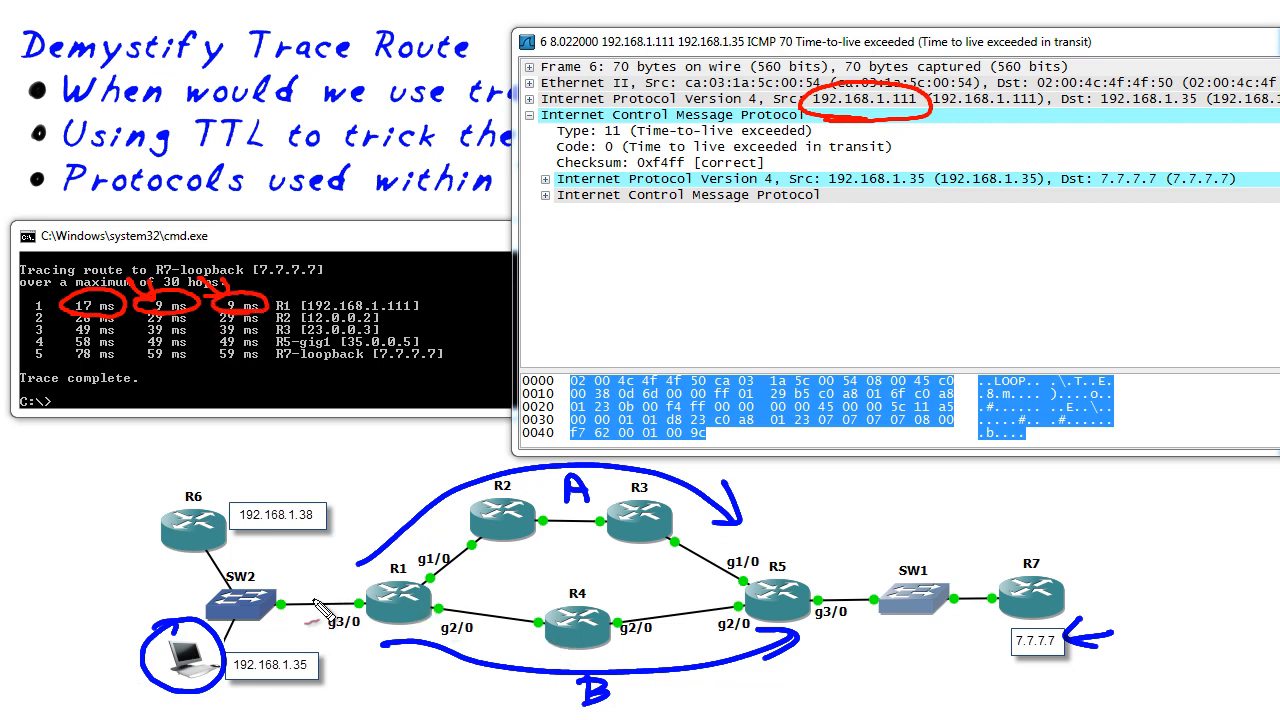
Step: Draw a red arrow along the link into R1
{"action": "left_click_drag", "start_coordinate": [268, 618], "coordinate": [350, 604]}
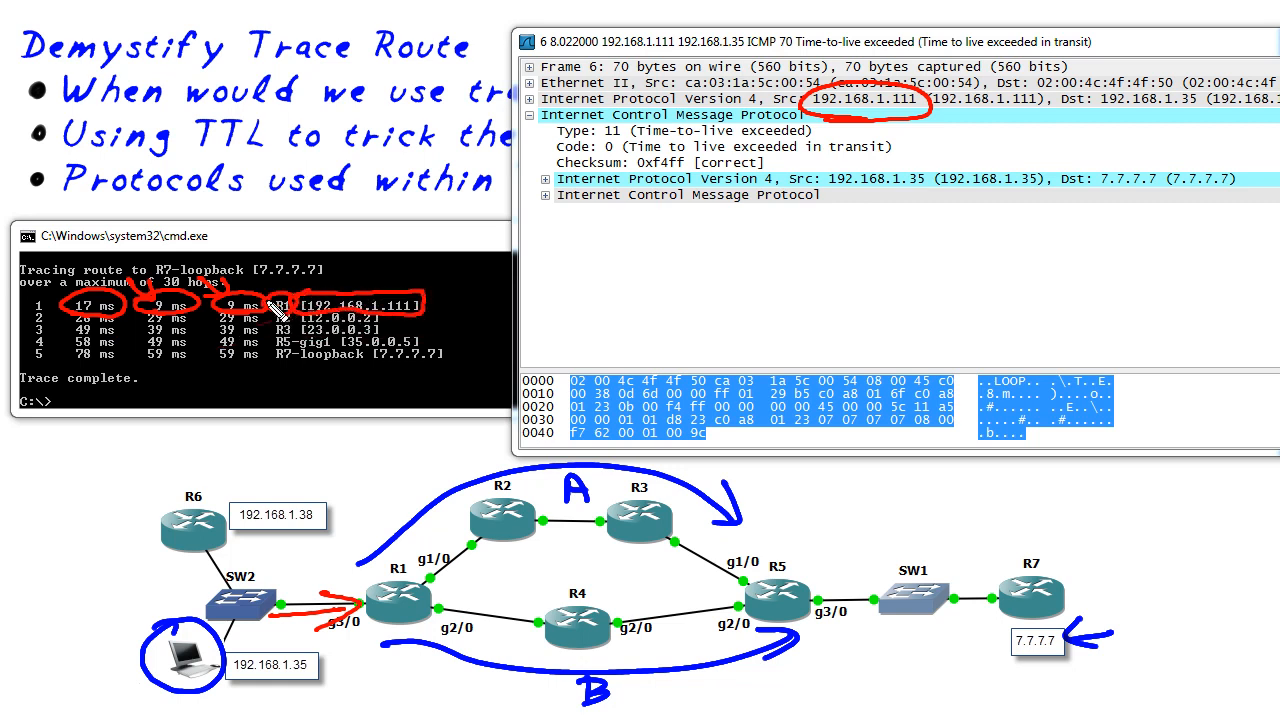
{"action": "mouse_move", "coordinate": [304, 290]}
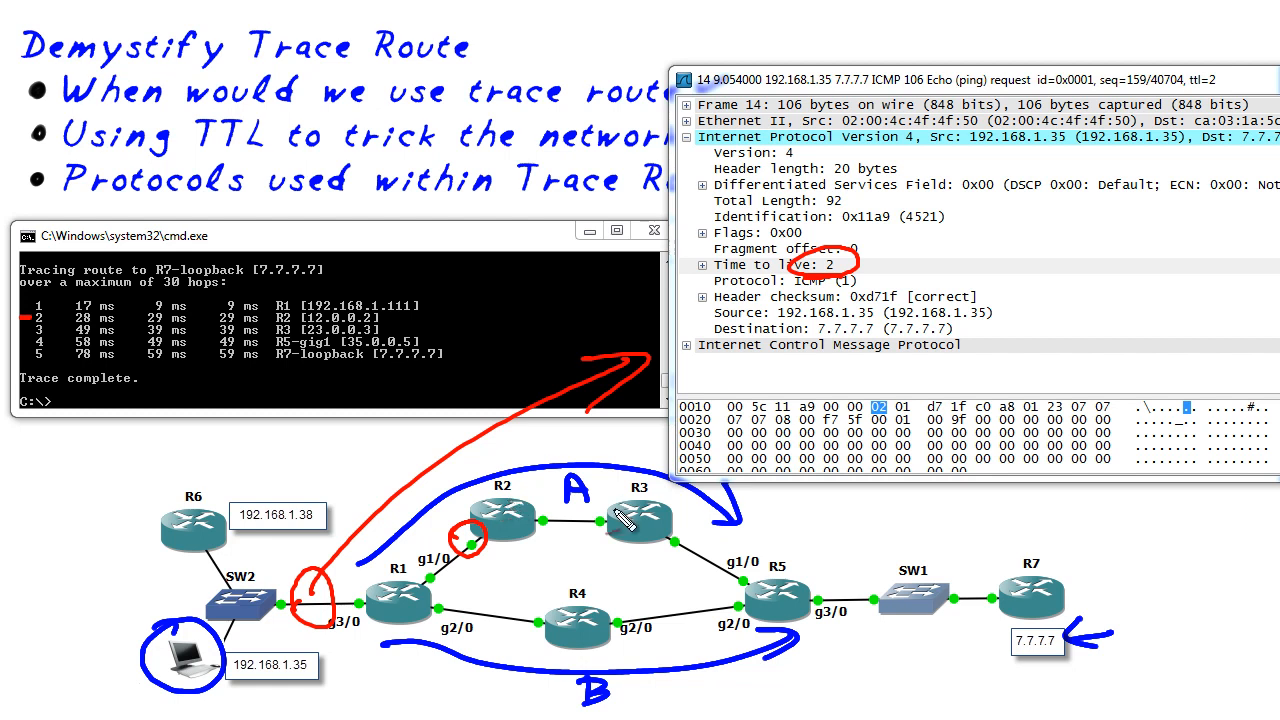
{"action": "mouse_move", "coordinate": [560, 544]}
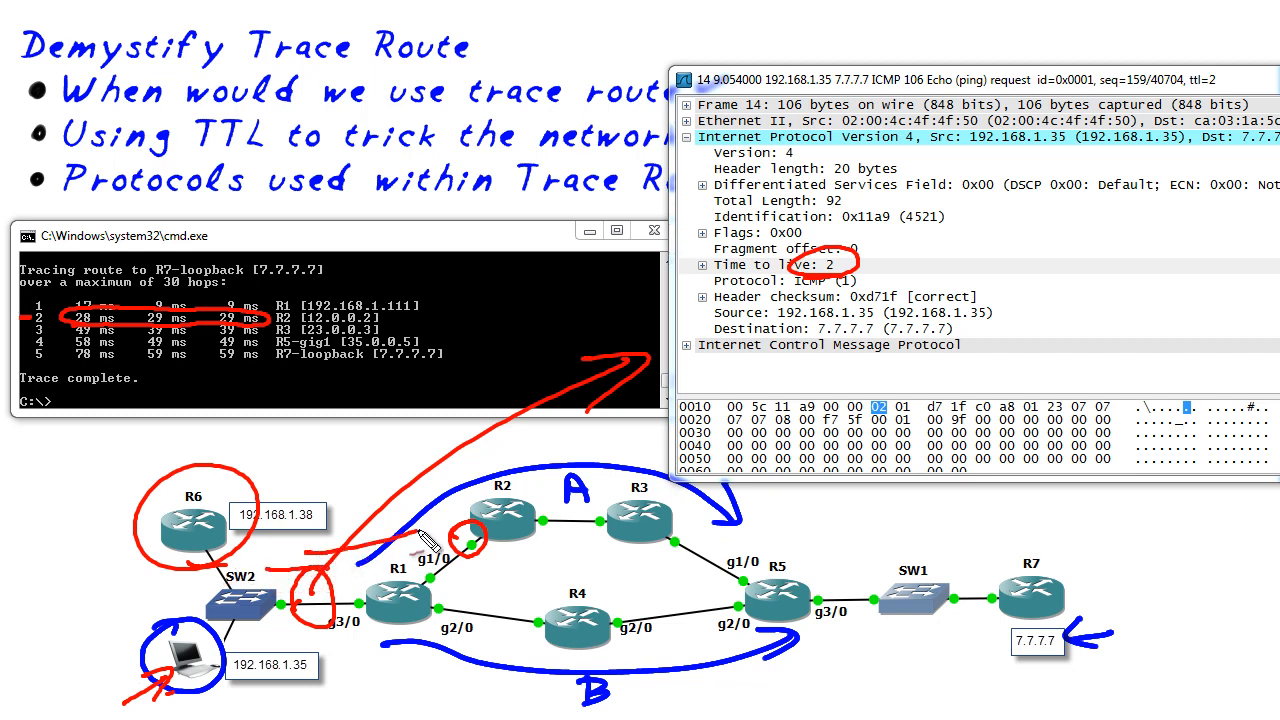
Step: Draw a red arrow toward R2 marking hop 2's path
{"action": "left_click_drag", "start_coordinate": [400, 530], "coordinate": [560, 490]}
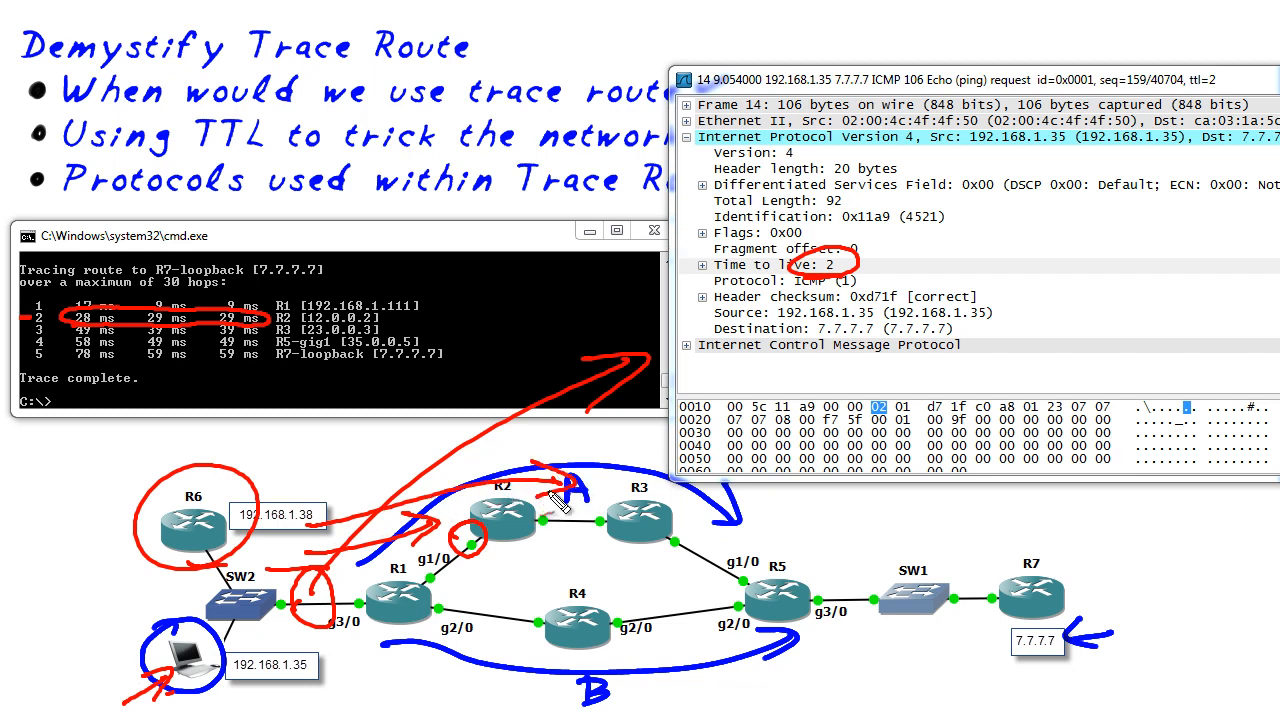
{"action": "mouse_move", "coordinate": [536, 544]}
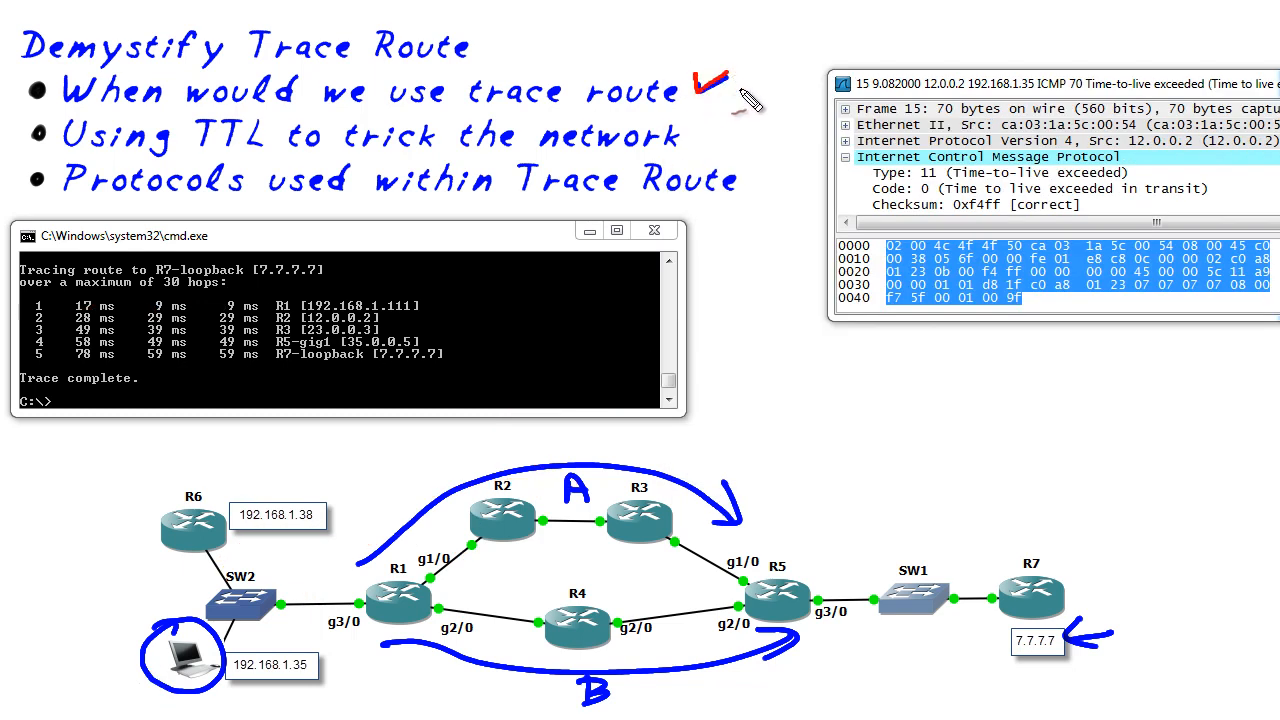
{"action": "mouse_move", "coordinate": [784, 584]}
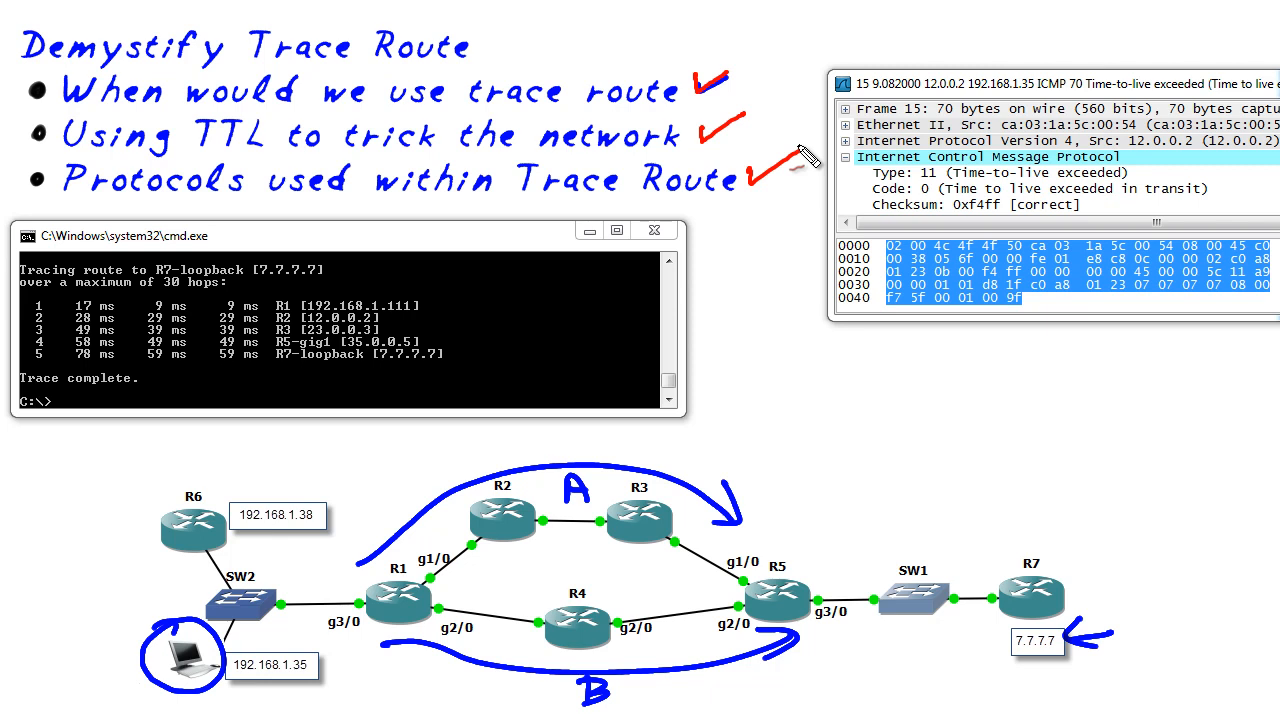
{"action": "mouse_move", "coordinate": [222, 646]}
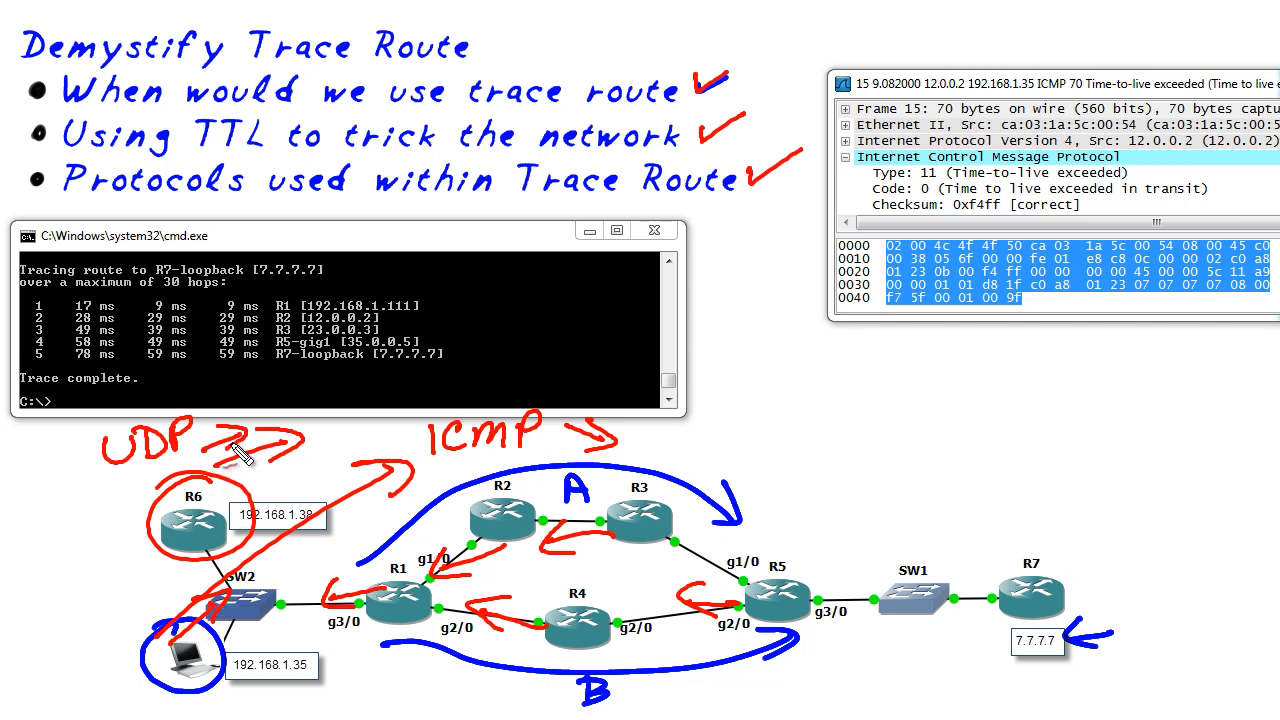
{"action": "mouse_move", "coordinate": [236, 456]}
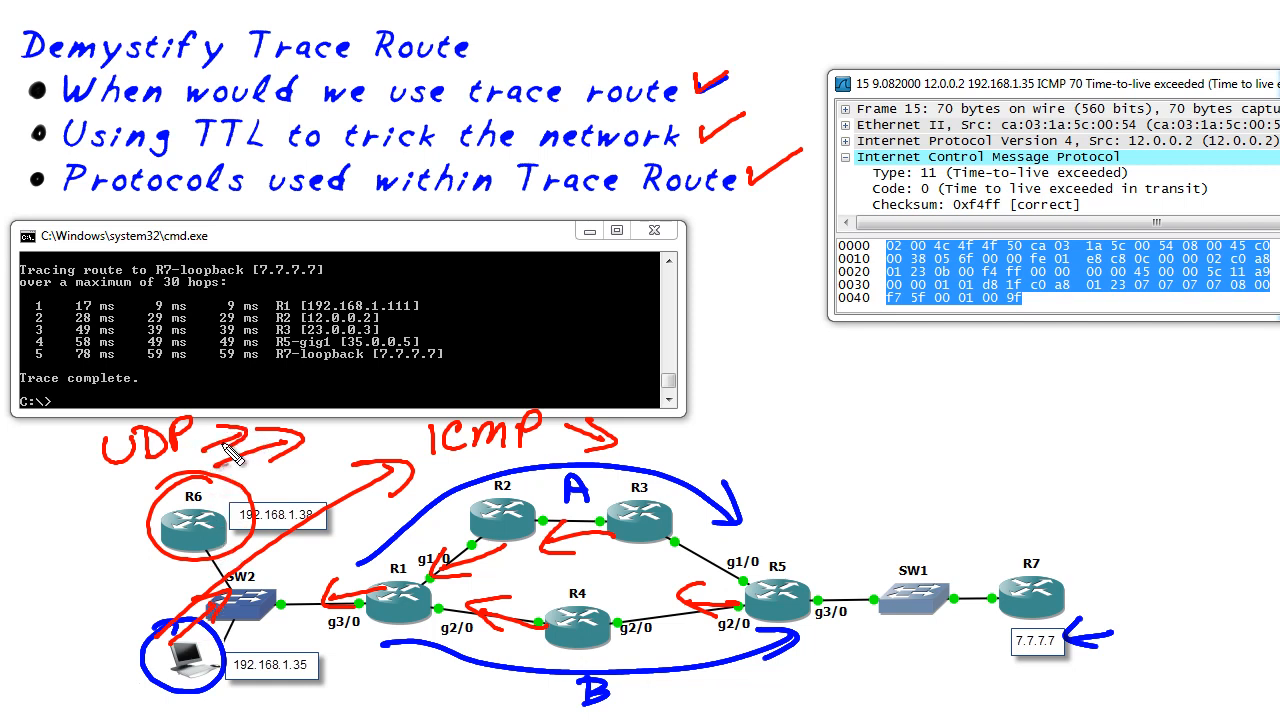